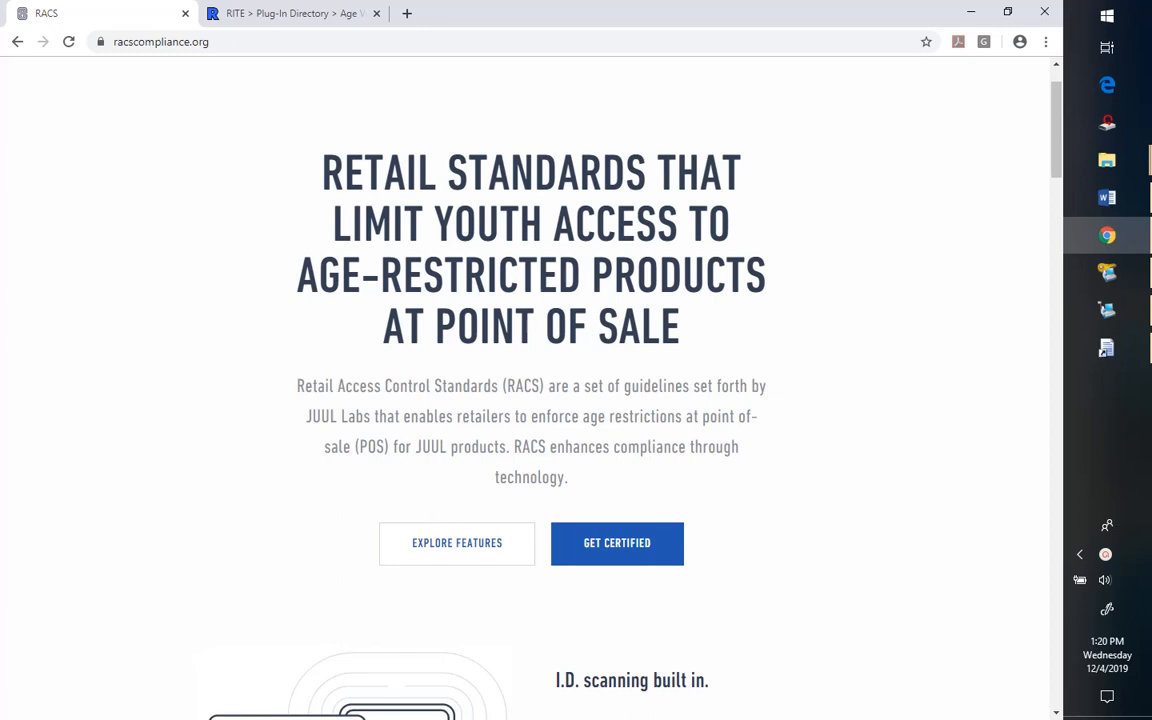
{"action": "mouse_move", "coordinate": [510, 384]}
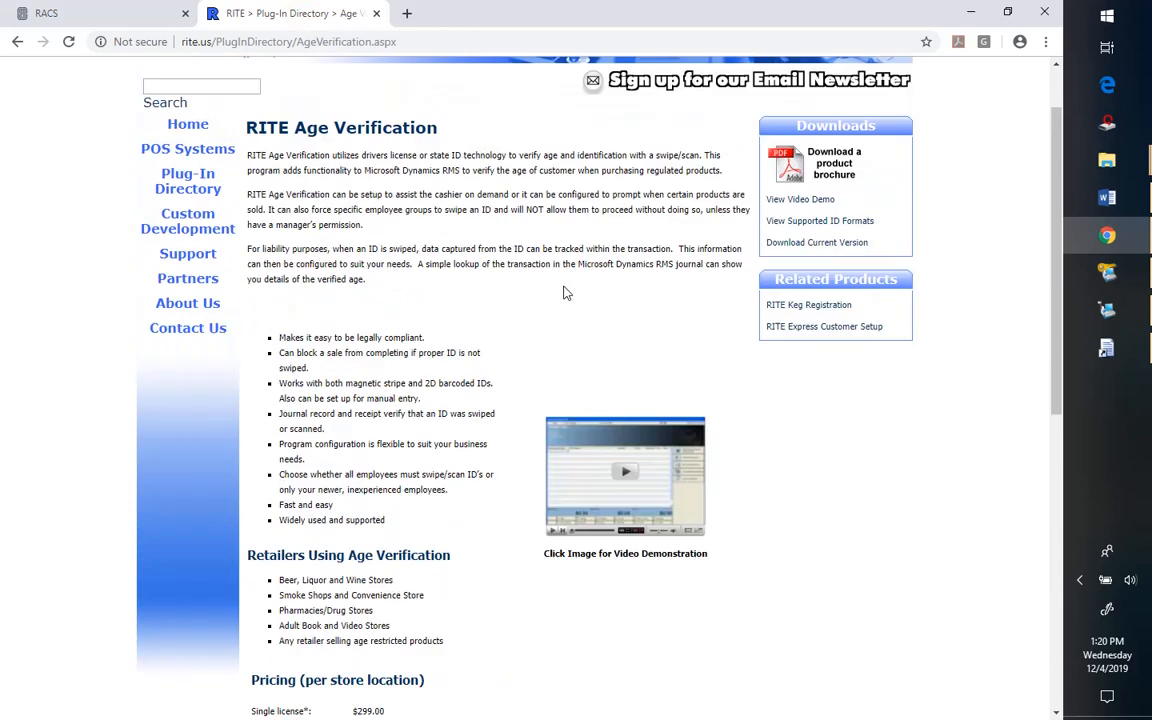
Scroll the Age Verification page past pricing and additional info down to the FAQs
{"action": "scroll", "scroll_direction": "up", "scroll_amount": 3}
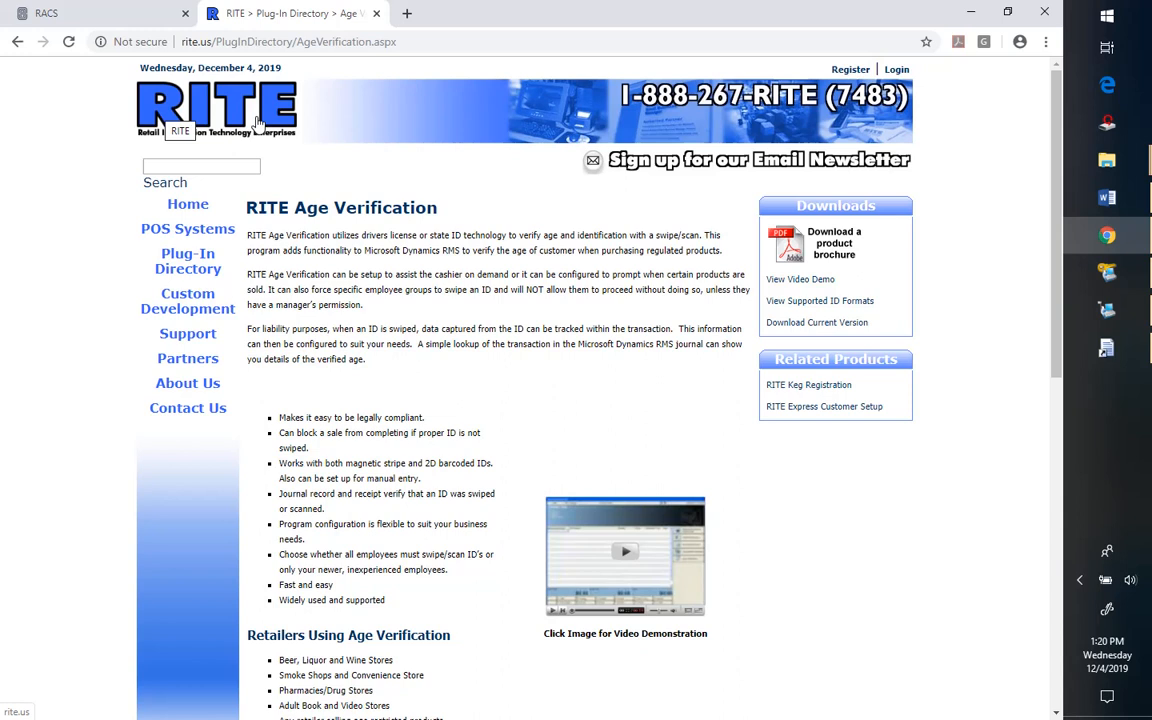
{"action": "mouse_move", "coordinate": [304, 172]}
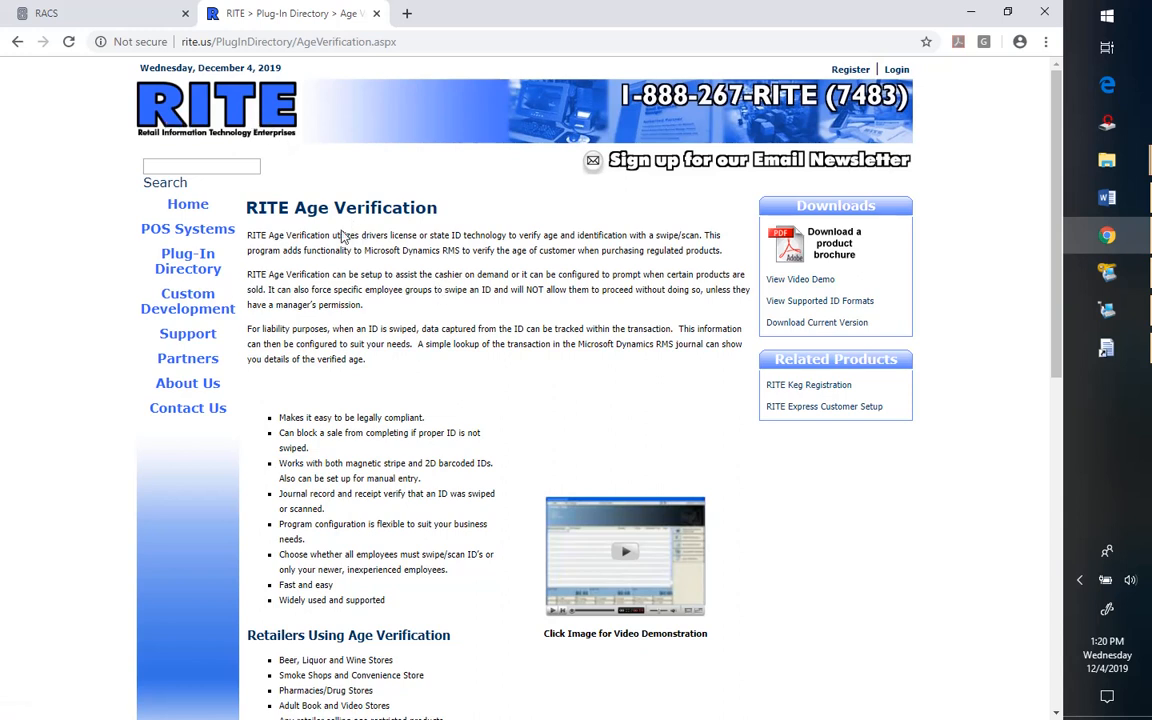
{"action": "mouse_move", "coordinate": [458, 364]}
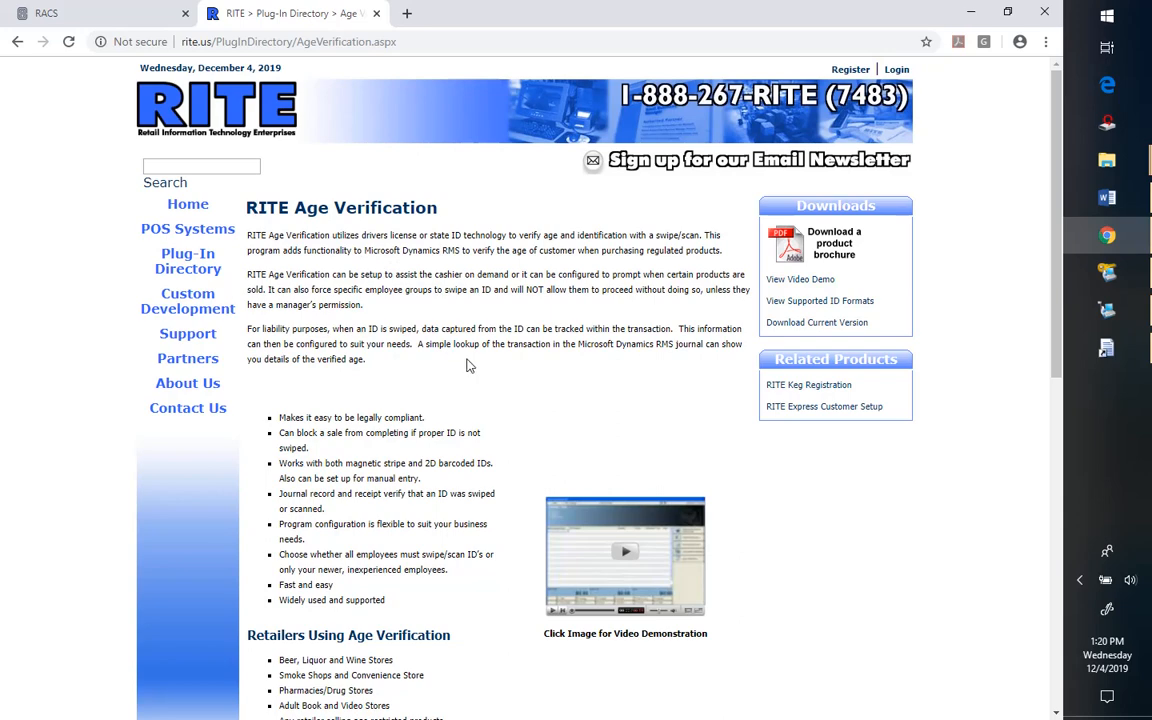
{"action": "scroll", "scroll_direction": "down", "scroll_amount": 3}
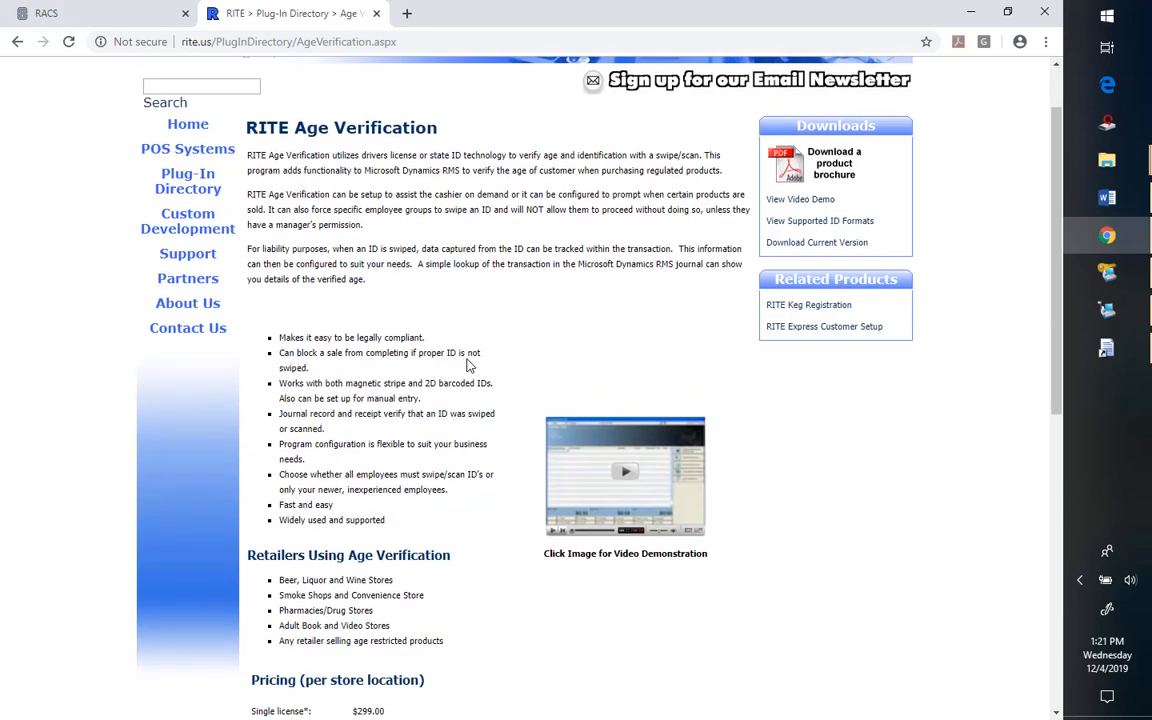
{"action": "scroll", "scroll_direction": "down", "scroll_amount": 3}
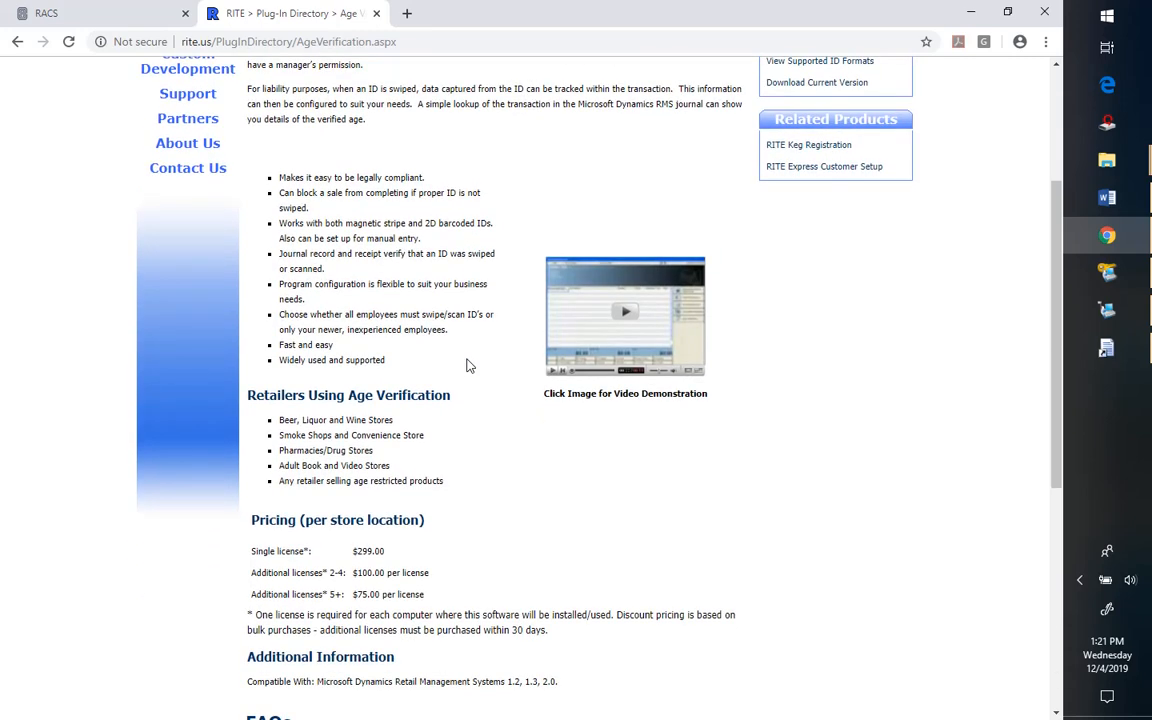
{"action": "scroll", "scroll_direction": "down", "scroll_amount": 3}
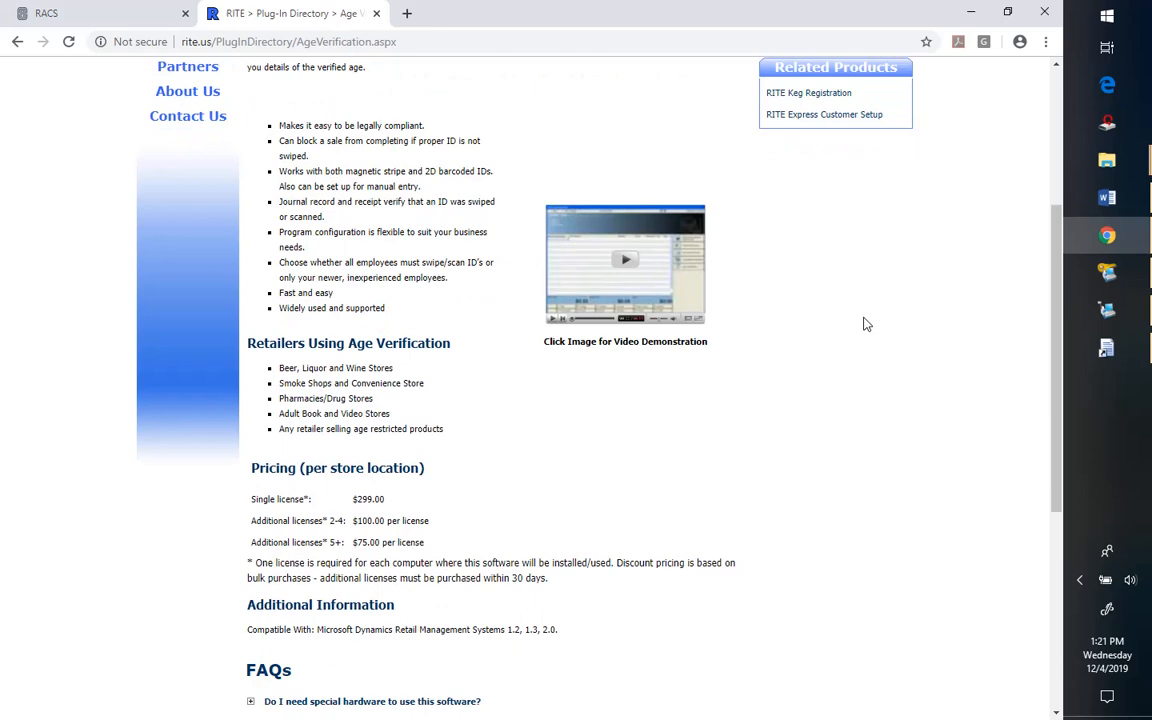
{"action": "scroll", "scroll_direction": "down", "scroll_amount": 3}
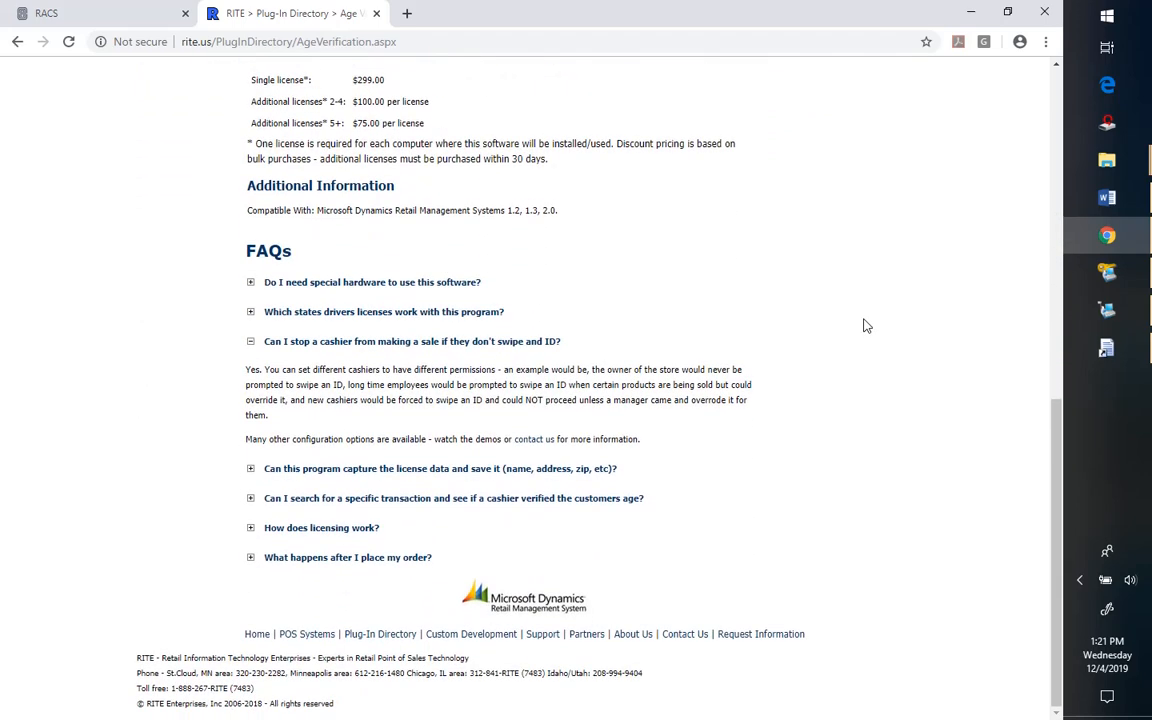
{"action": "mouse_move", "coordinate": [528, 460]}
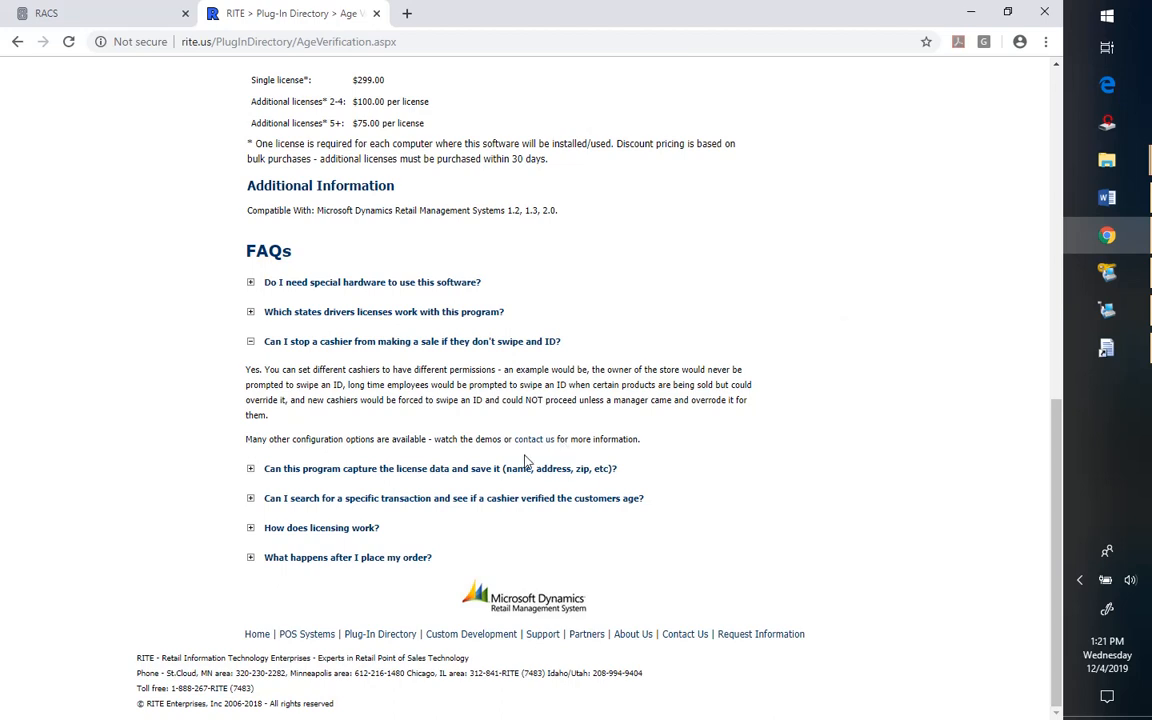
{"action": "mouse_move", "coordinate": [556, 430]}
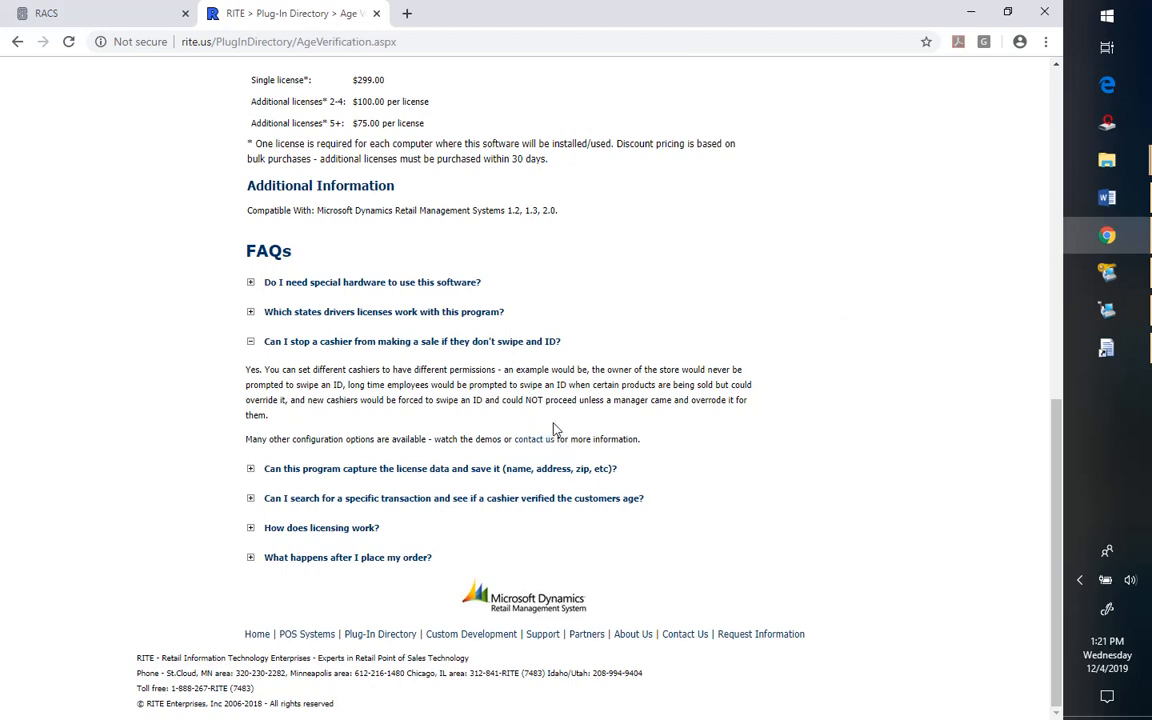
{"action": "mouse_move", "coordinate": [536, 418]}
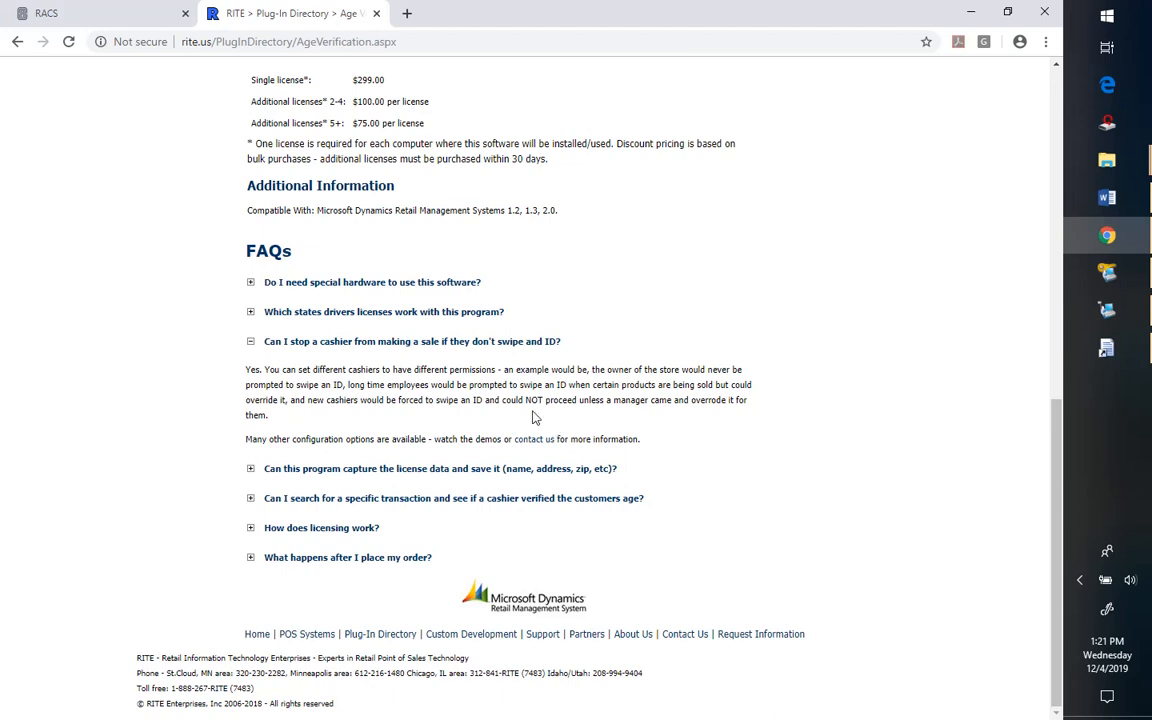
{"action": "mouse_move", "coordinate": [450, 364]}
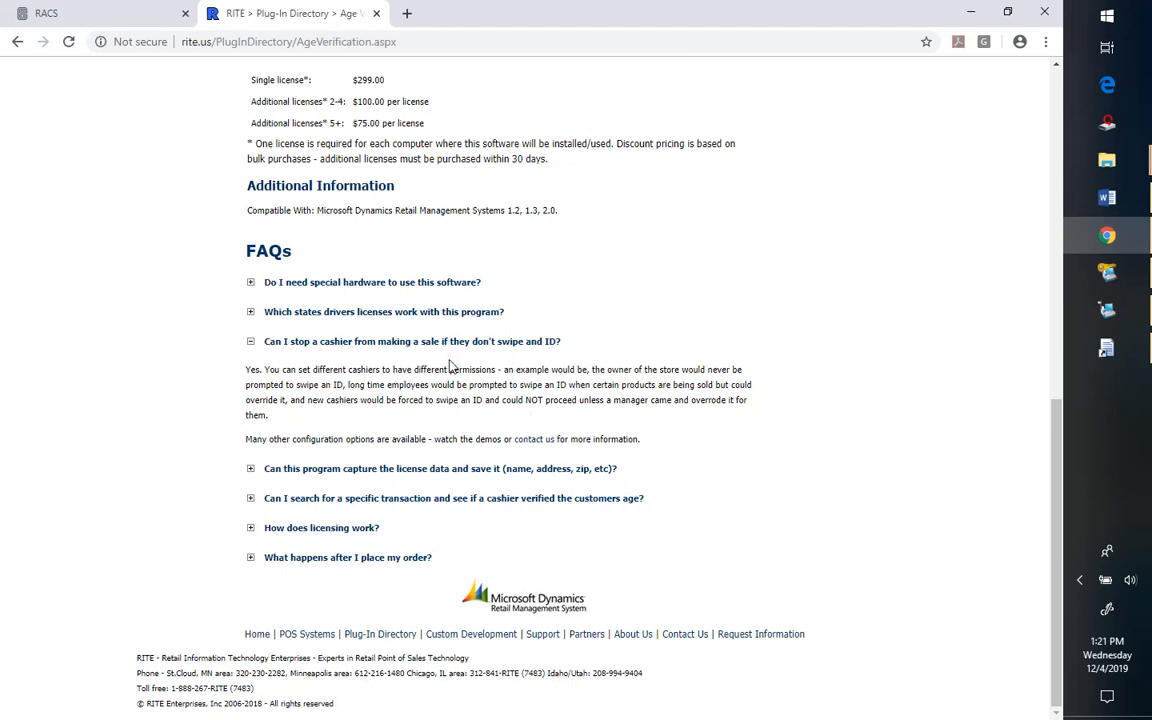
{"action": "mouse_move", "coordinate": [452, 368]}
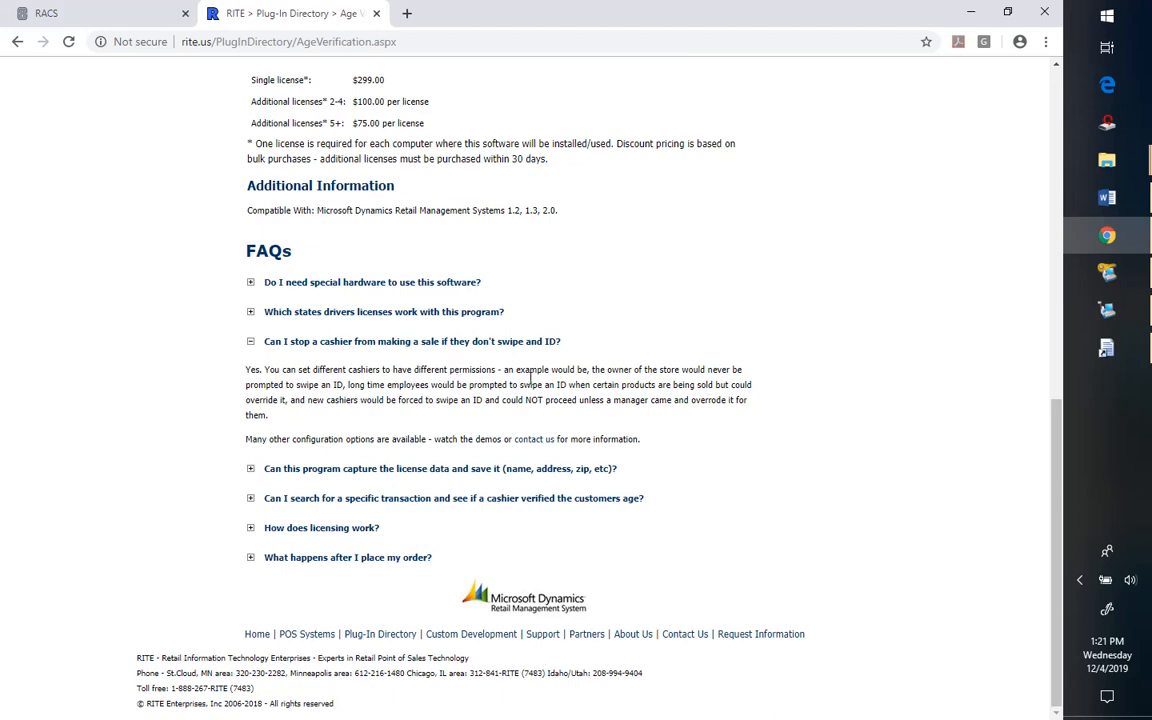
{"action": "mouse_move", "coordinate": [1106, 348]}
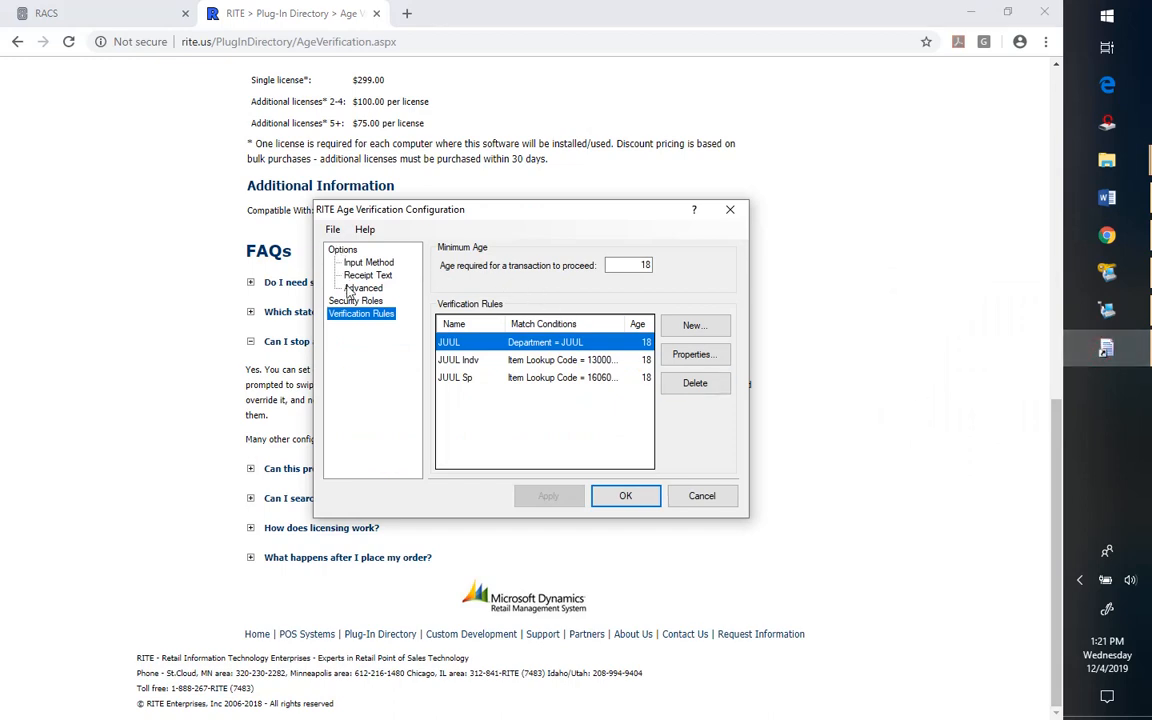
{"action": "mouse_move", "coordinate": [392, 400]}
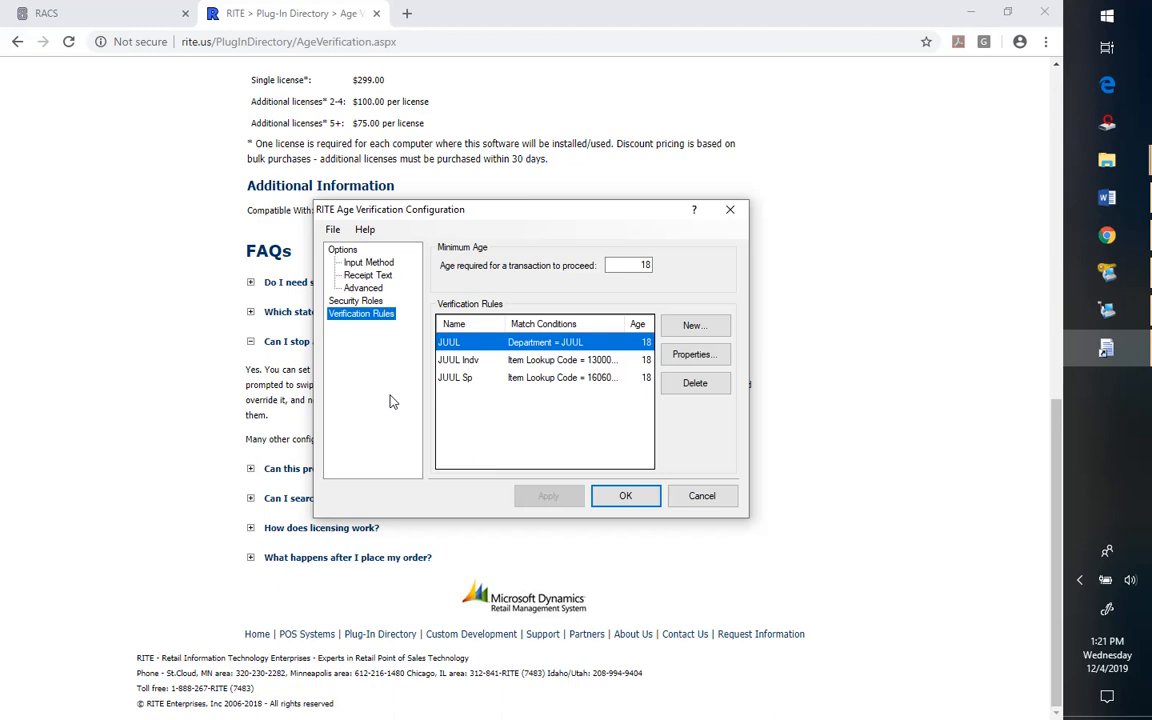
{"action": "mouse_move", "coordinate": [388, 252]}
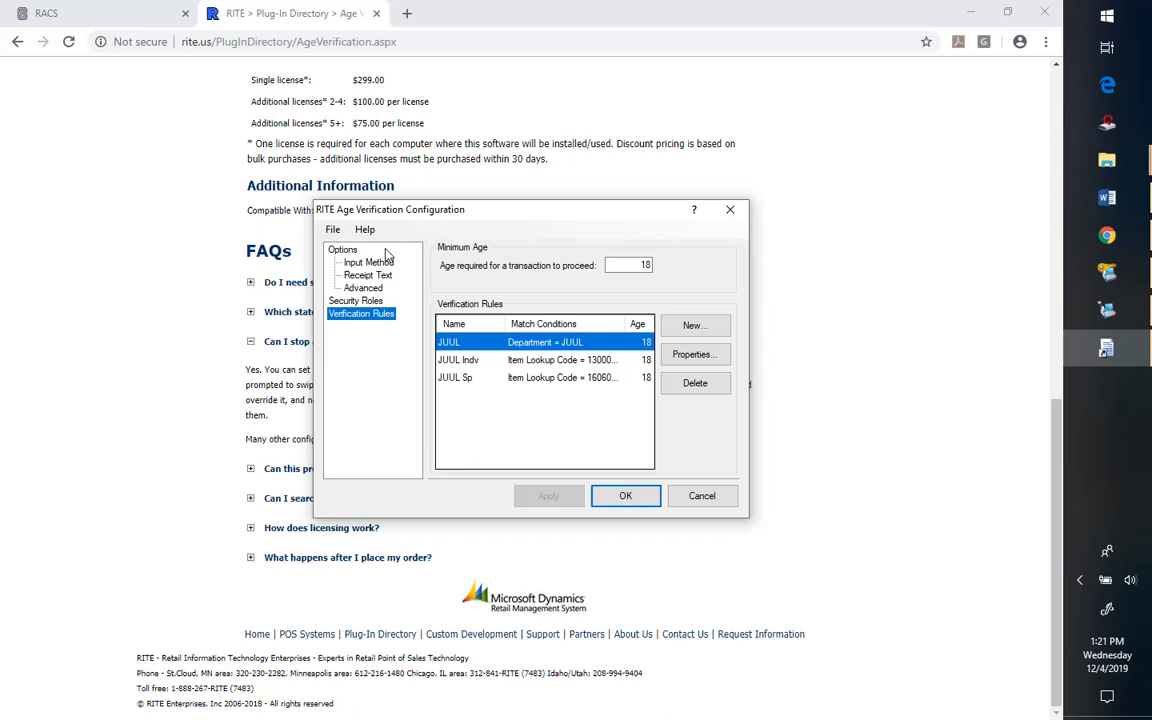
Show the Input Method settings: driver's license or state ID, details shown after input
{"action": "left_click", "coordinate": [368, 262]}
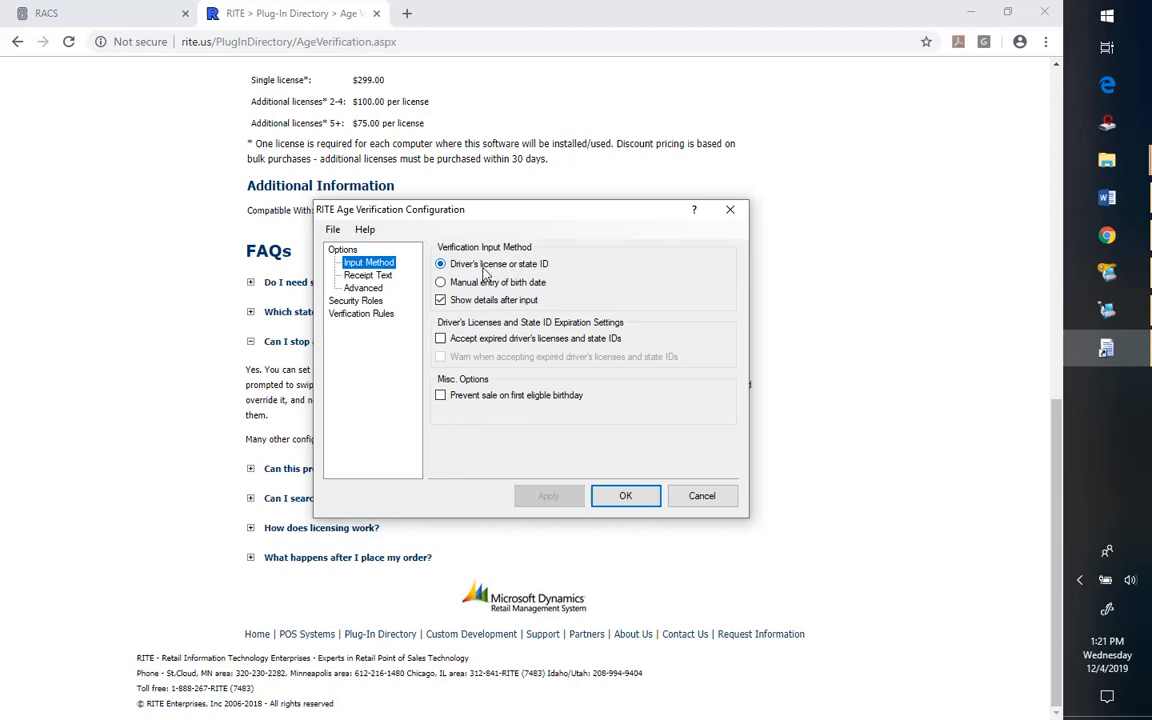
{"action": "mouse_move", "coordinate": [516, 276]}
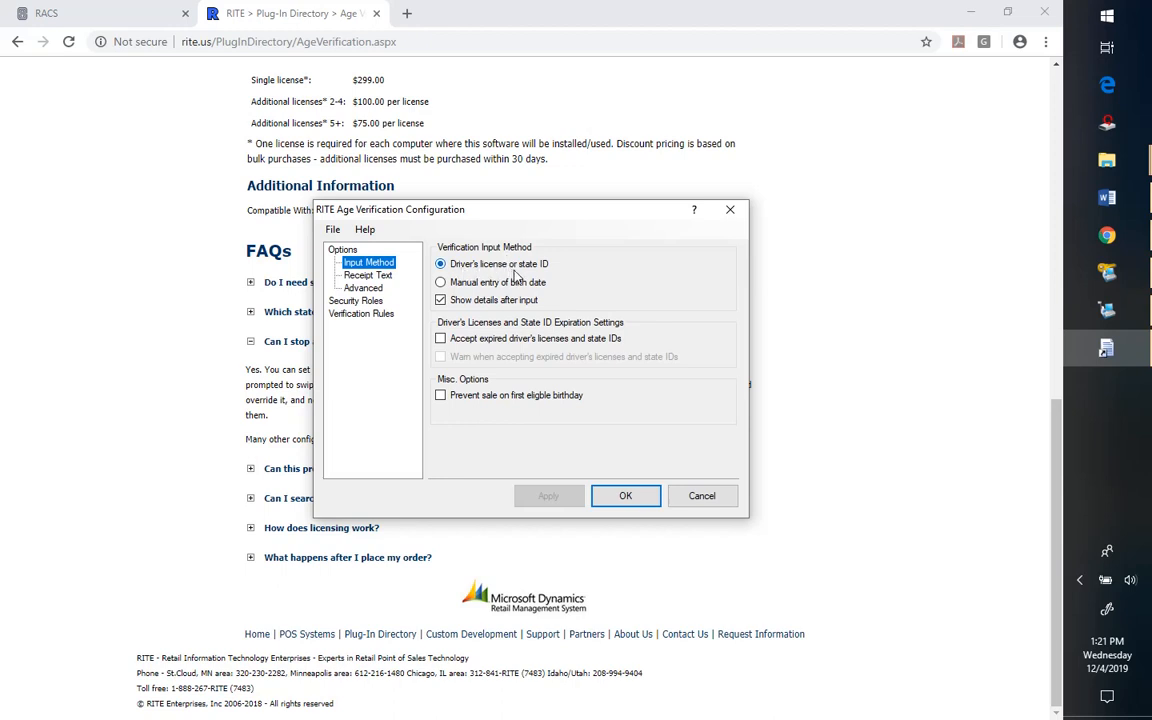
{"action": "left_click", "coordinate": [440, 264]}
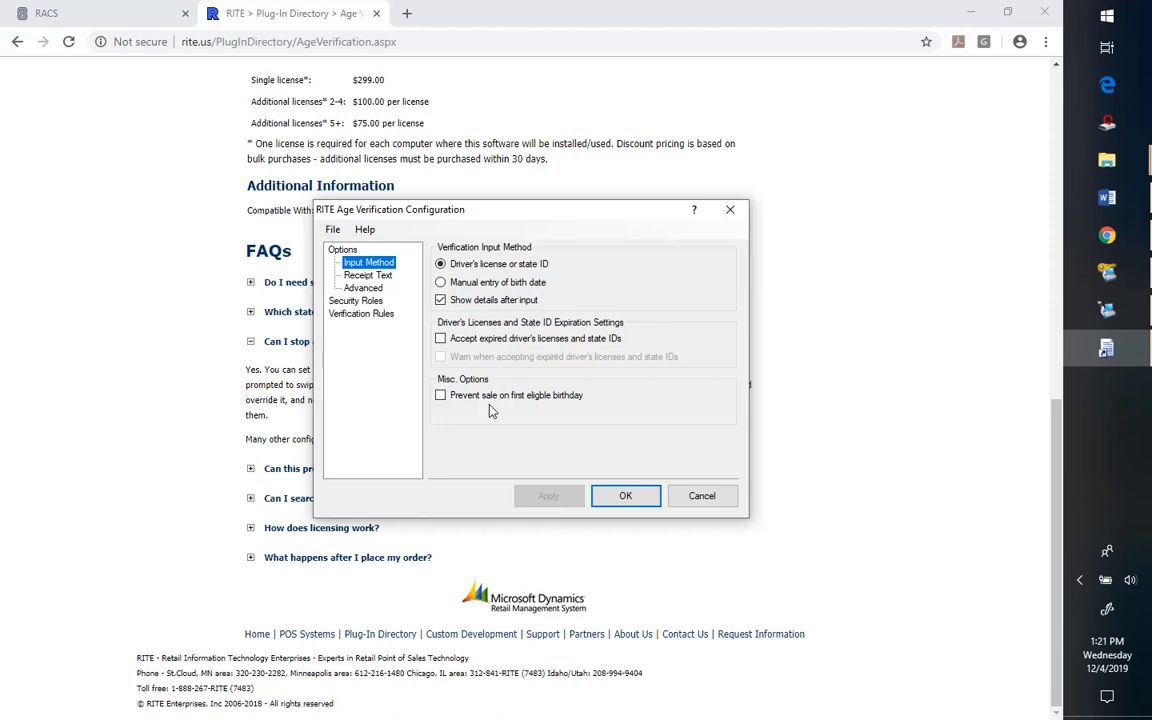
{"action": "mouse_move", "coordinate": [378, 284]}
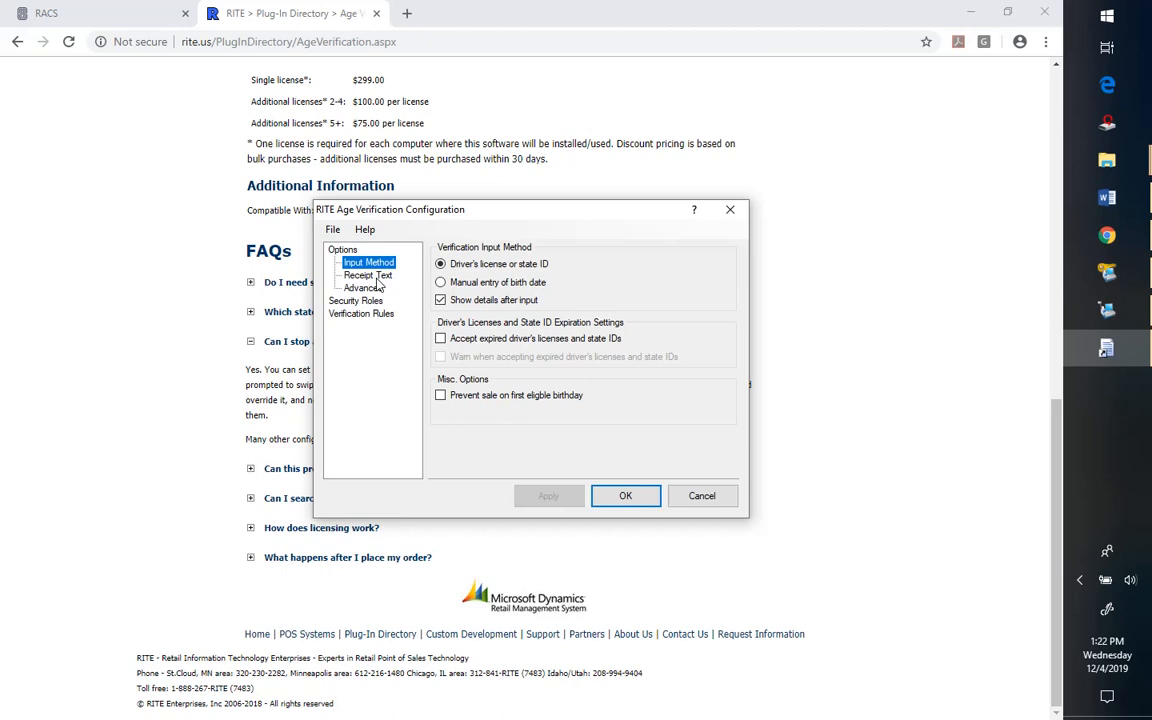
Show the Receipt Text settings with the Age Verified line, date of birth and customer name
{"action": "left_click", "coordinate": [368, 276]}
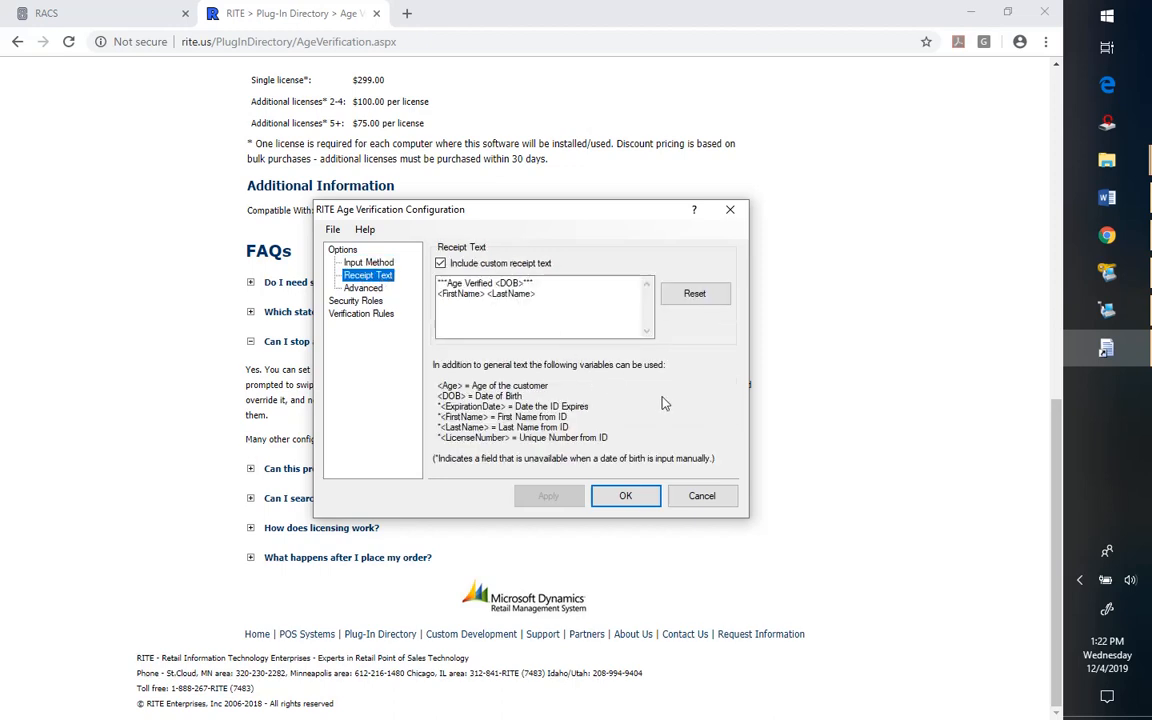
{"action": "mouse_move", "coordinate": [676, 414]}
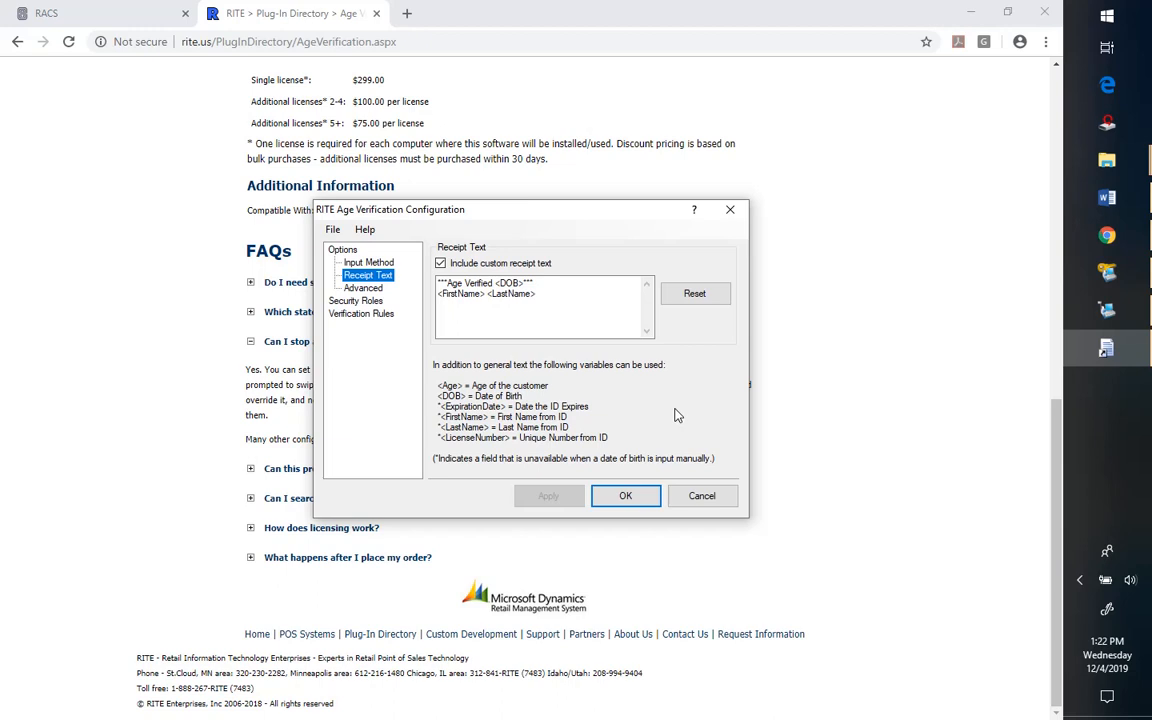
{"action": "mouse_move", "coordinate": [464, 264]}
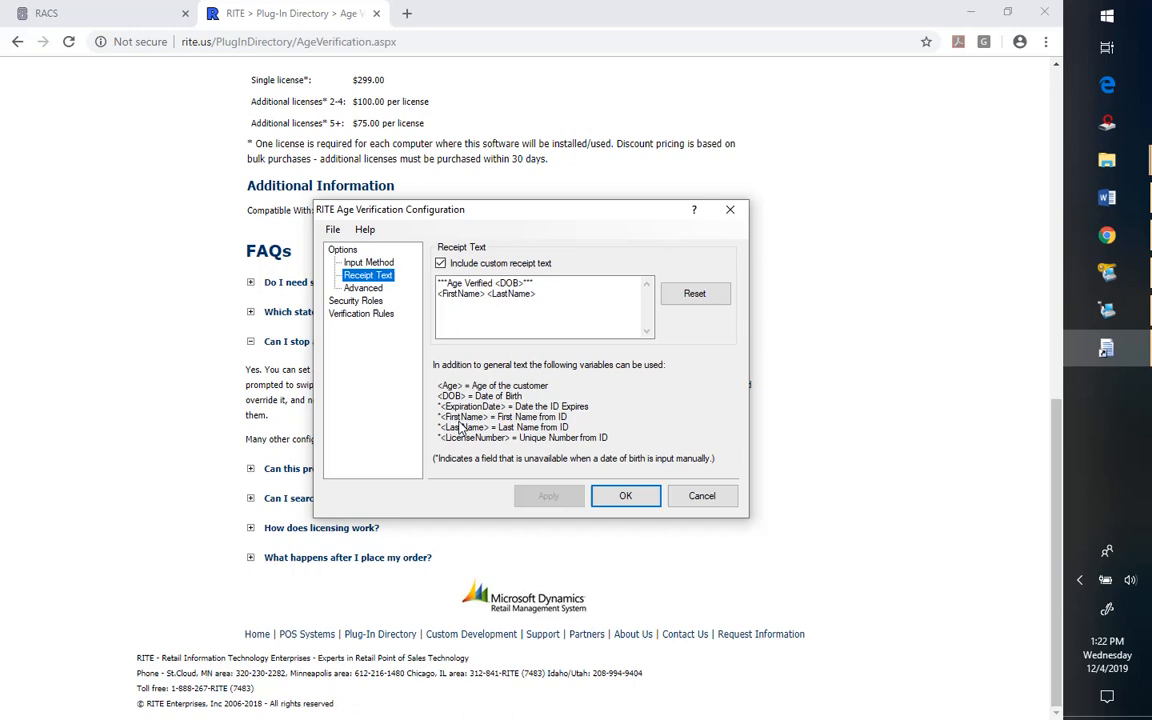
{"action": "mouse_move", "coordinate": [536, 450]}
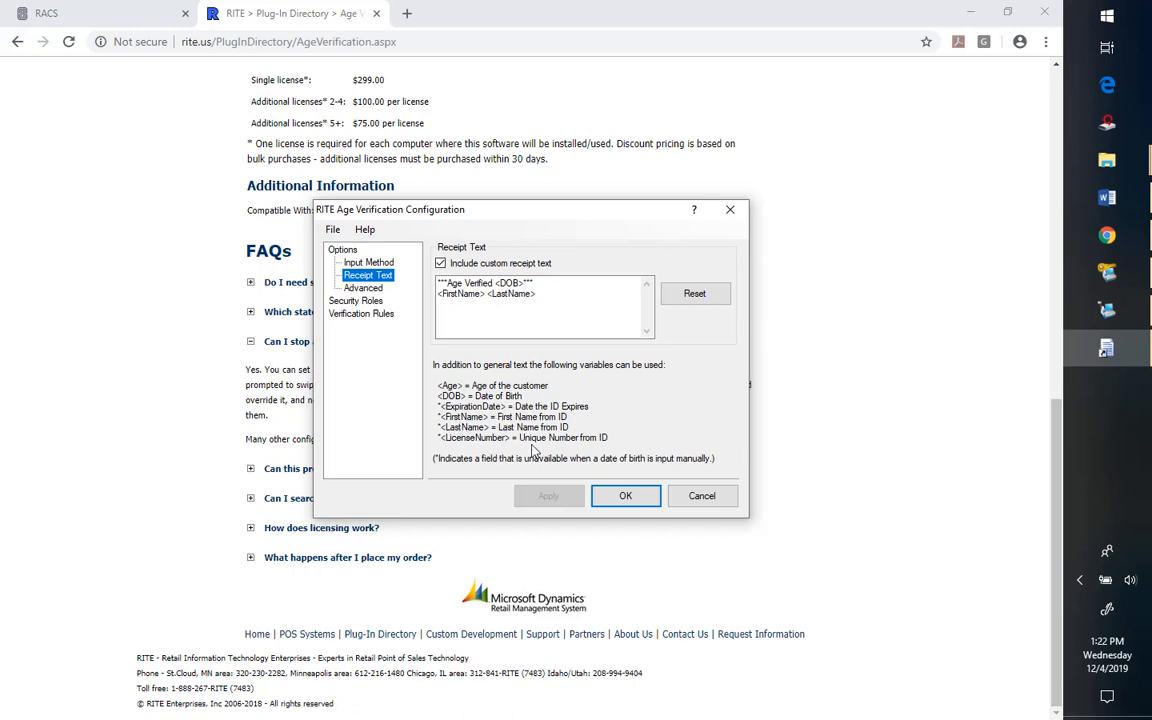
{"action": "mouse_move", "coordinate": [392, 320]}
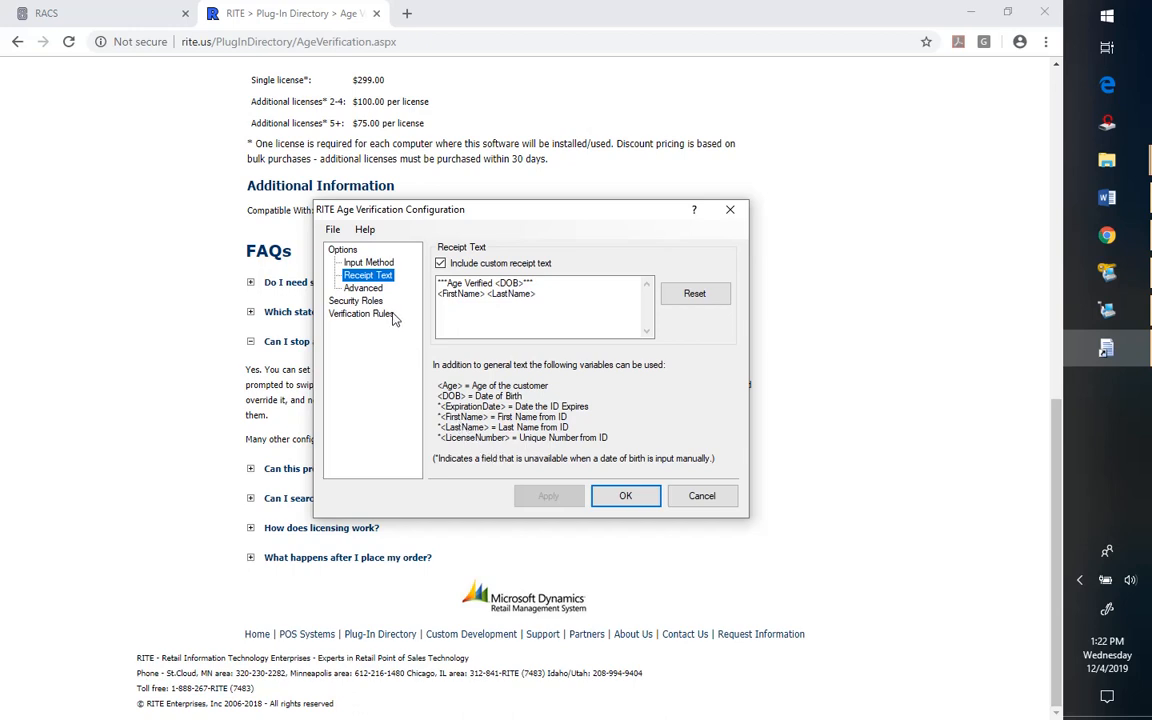
{"action": "mouse_move", "coordinate": [356, 296]}
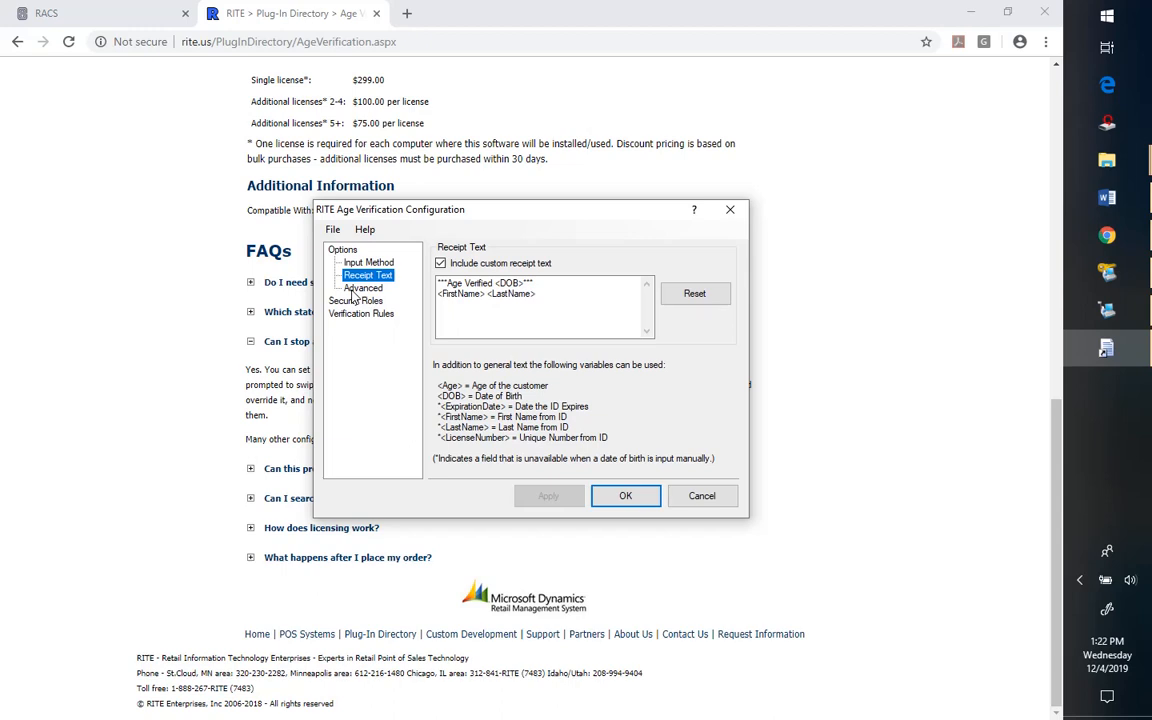
Show the Advanced options: 100 input buffer timeout, escape mapped to Cancel Button
{"action": "left_click", "coordinate": [364, 288]}
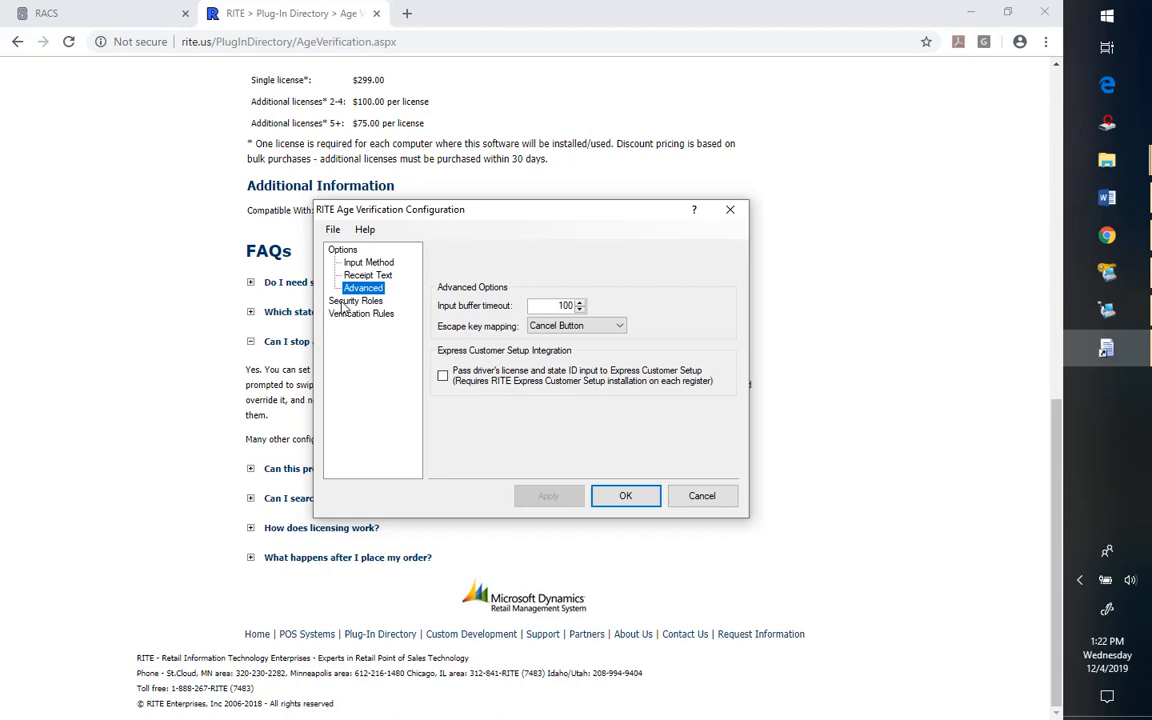
Review the Security Rules options: verification on tender by rules and open manual verification
{"action": "left_click", "coordinate": [356, 300]}
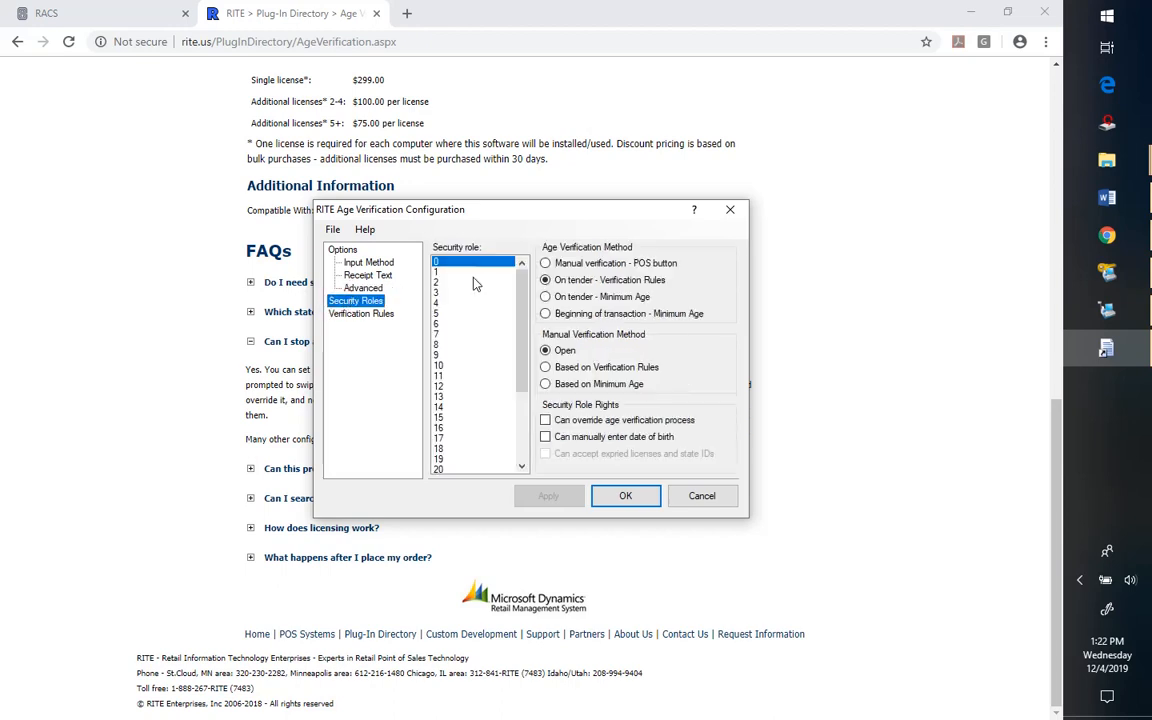
{"action": "scroll", "scroll_direction": "down", "scroll_amount": 3}
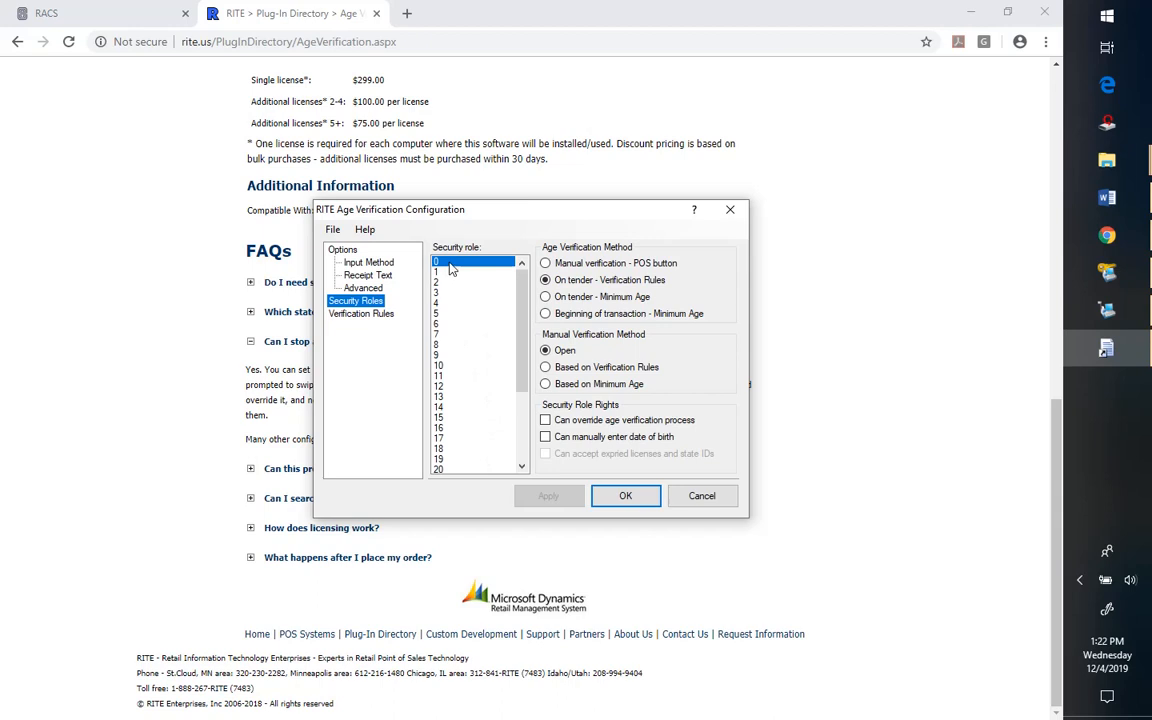
{"action": "mouse_move", "coordinate": [652, 300]}
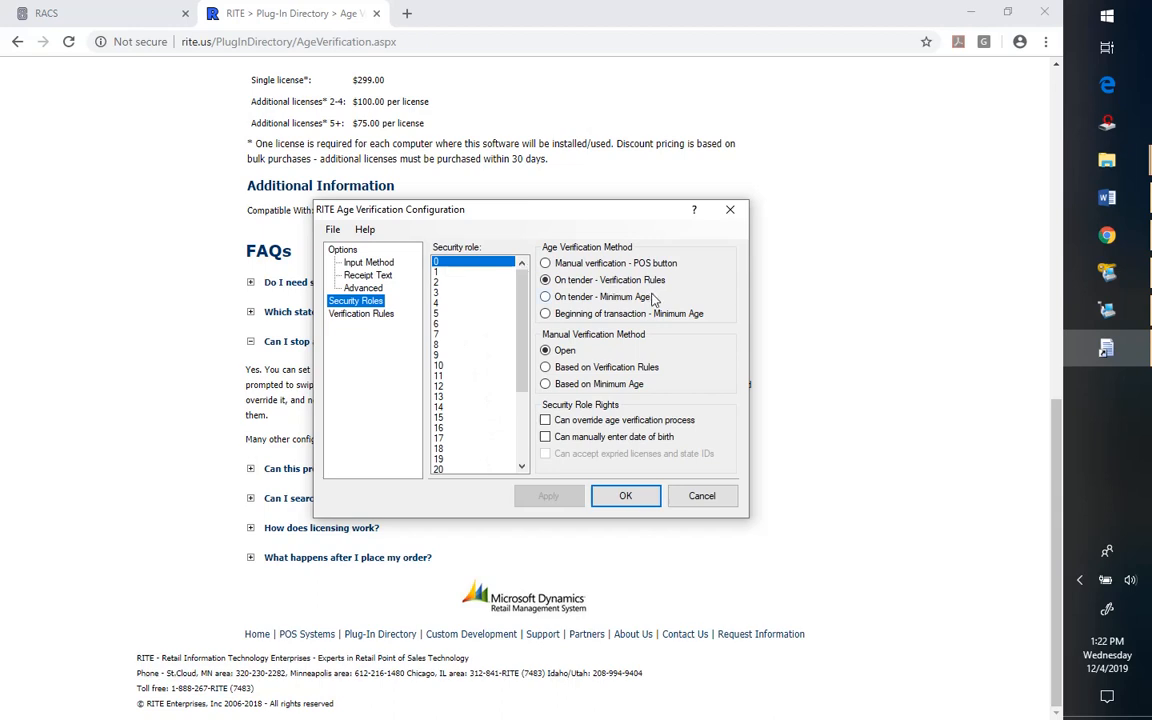
{"action": "left_click", "coordinate": [544, 280]}
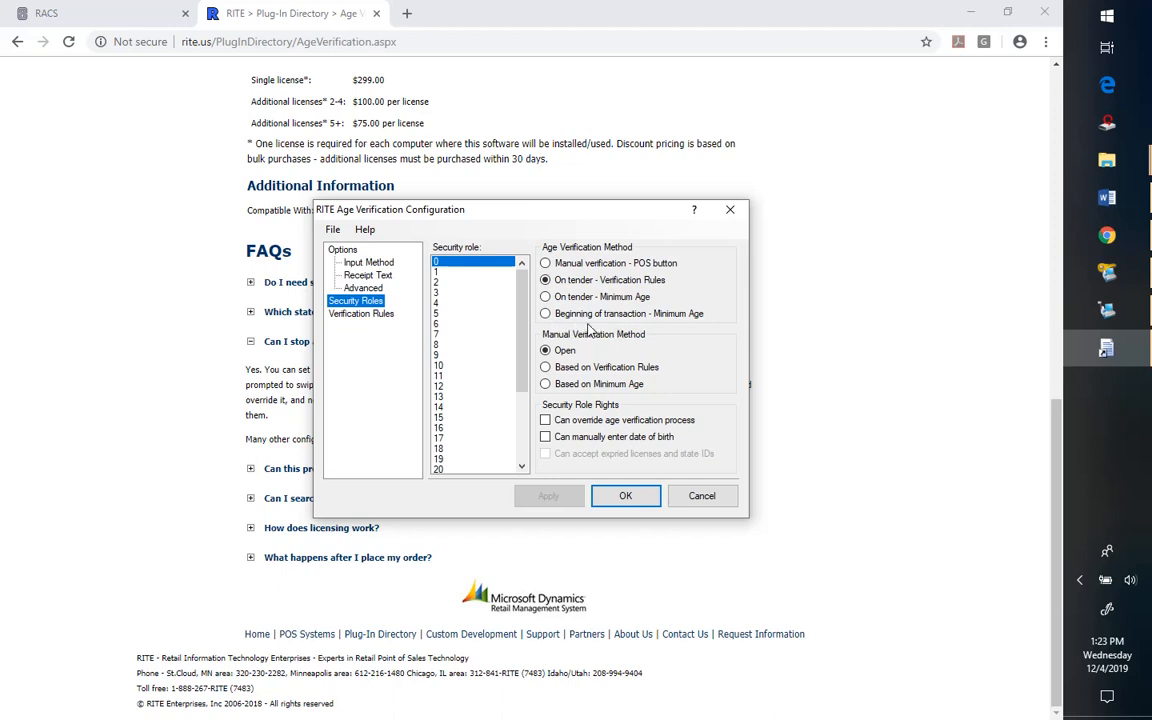
{"action": "mouse_move", "coordinate": [630, 332]}
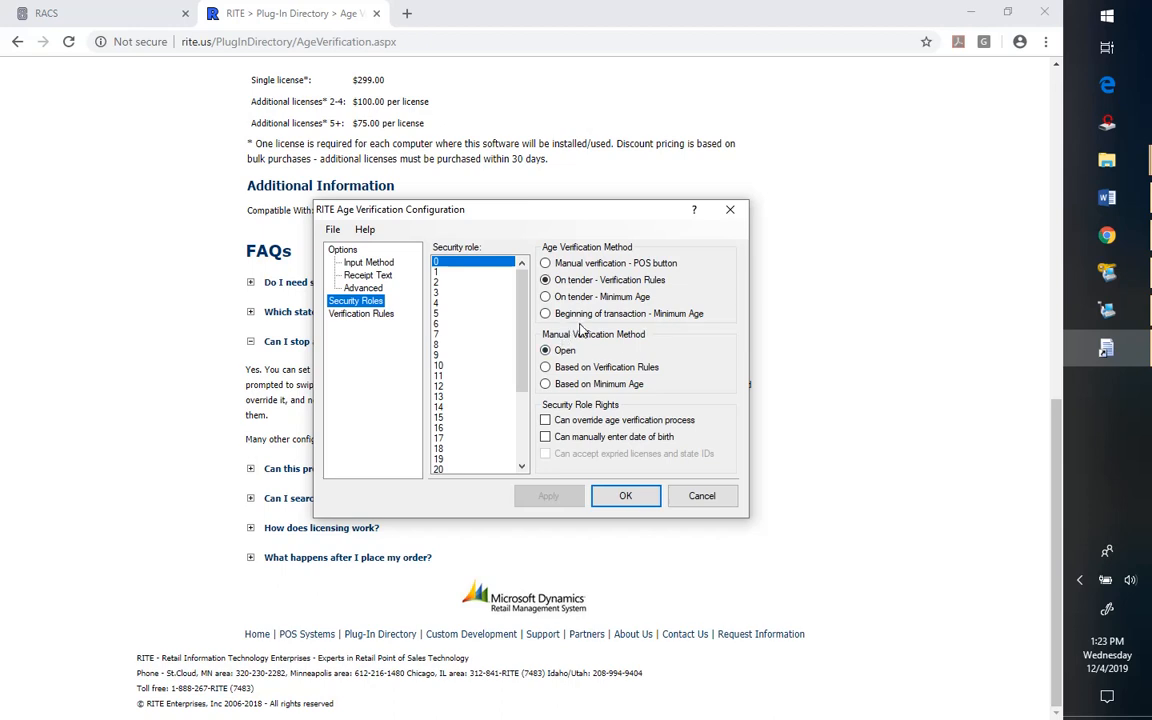
{"action": "mouse_move", "coordinate": [582, 330]}
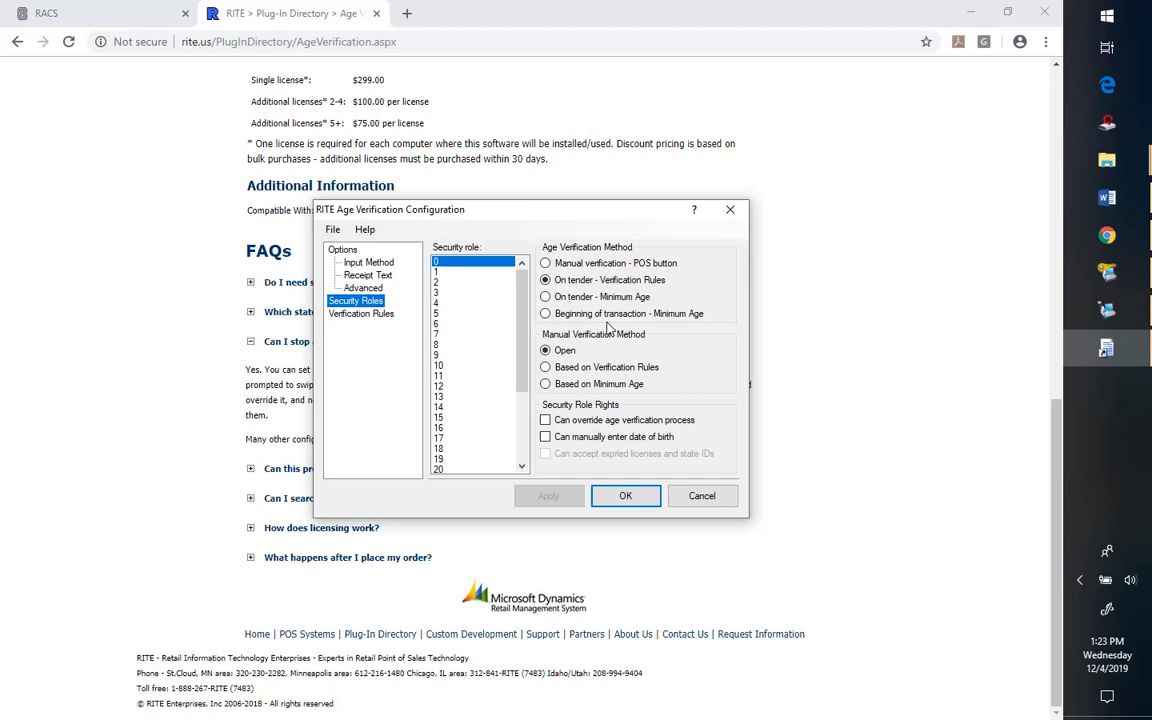
{"action": "left_click", "coordinate": [544, 280]}
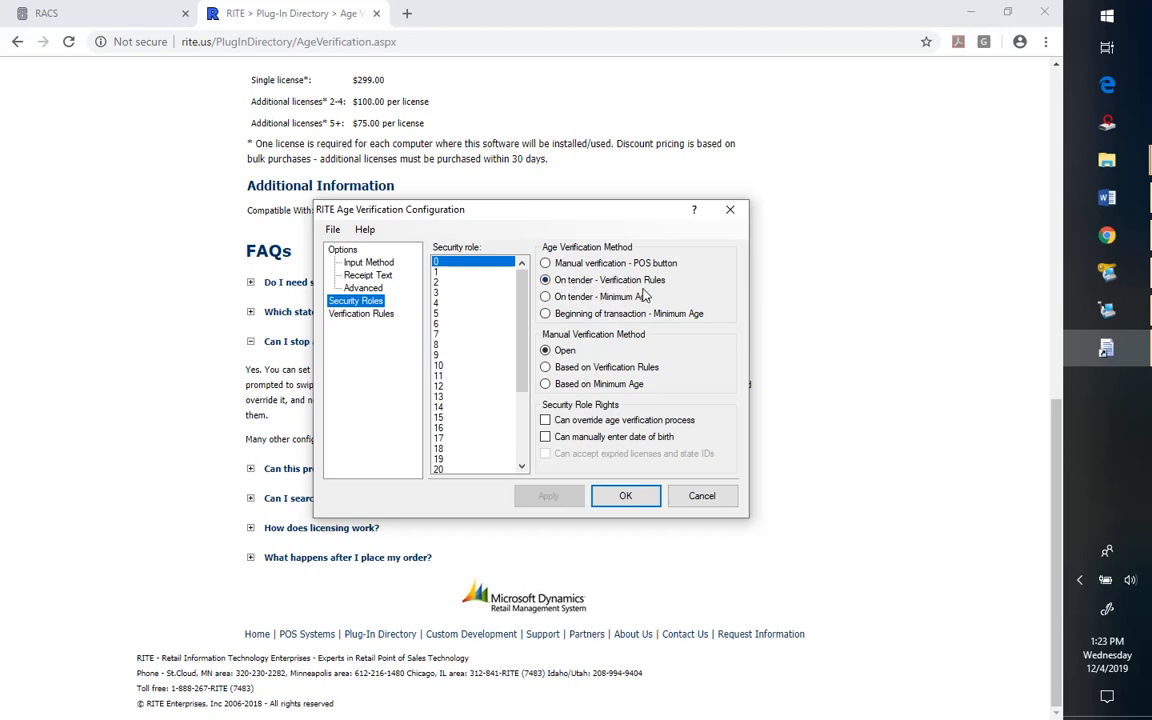
{"action": "left_click", "coordinate": [544, 280]}
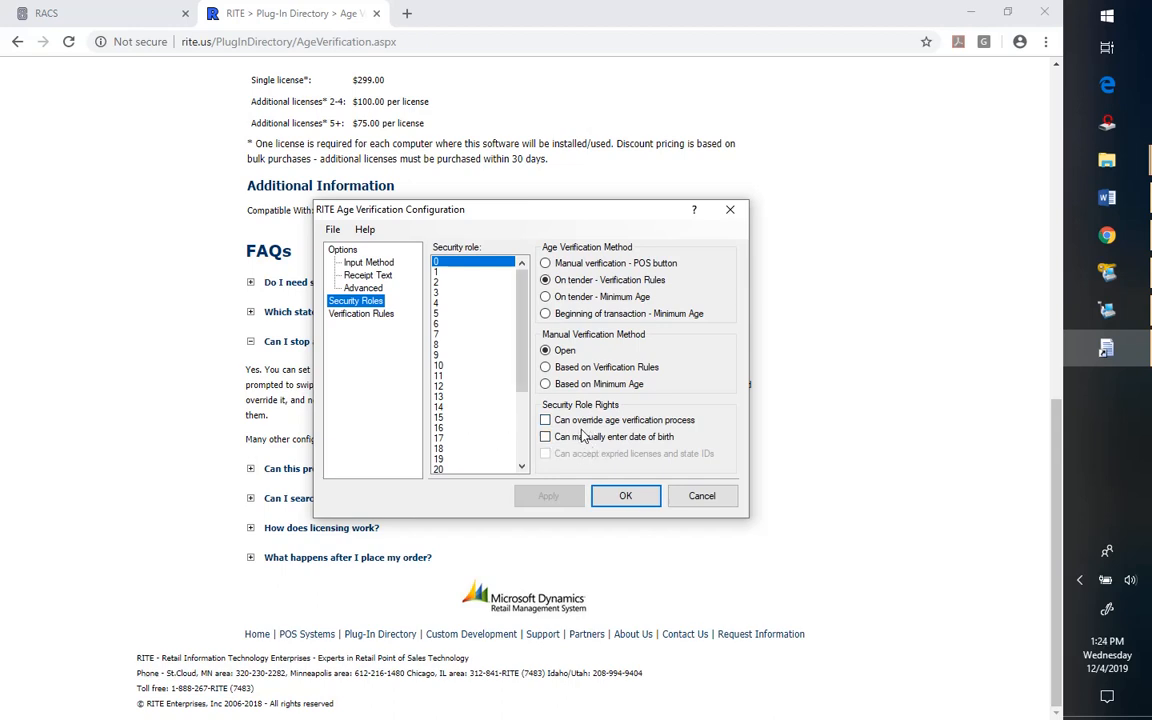
{"action": "left_click", "coordinate": [544, 436]}
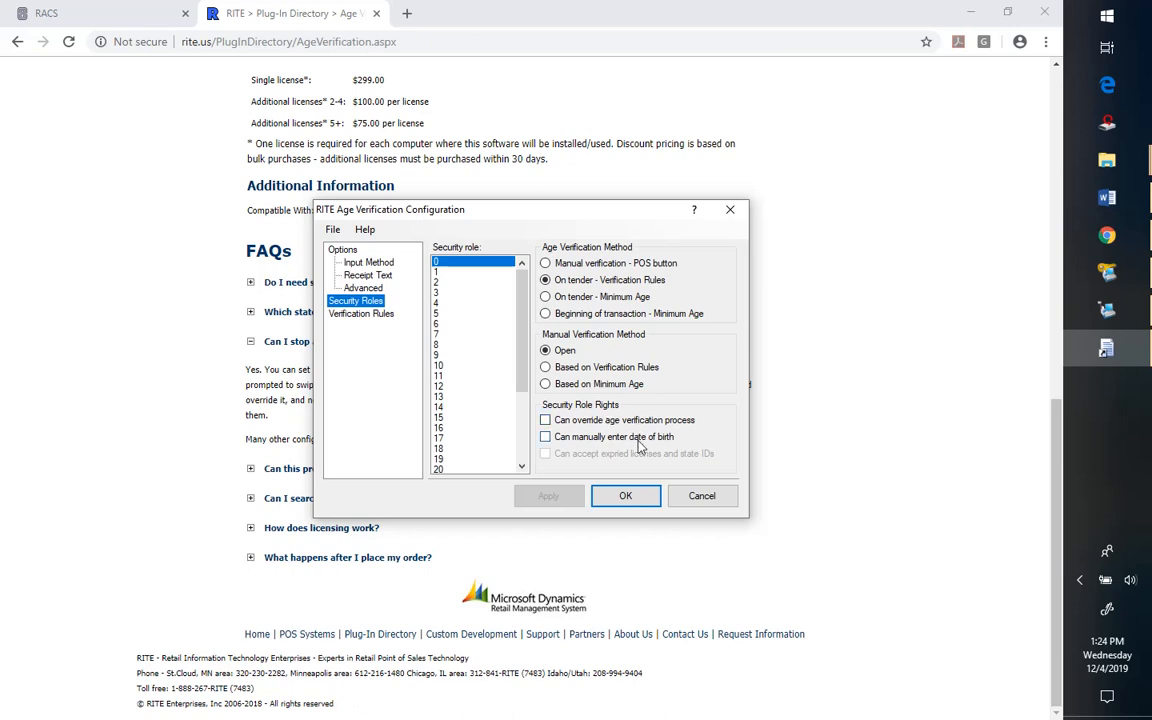
{"action": "left_click", "coordinate": [544, 280]}
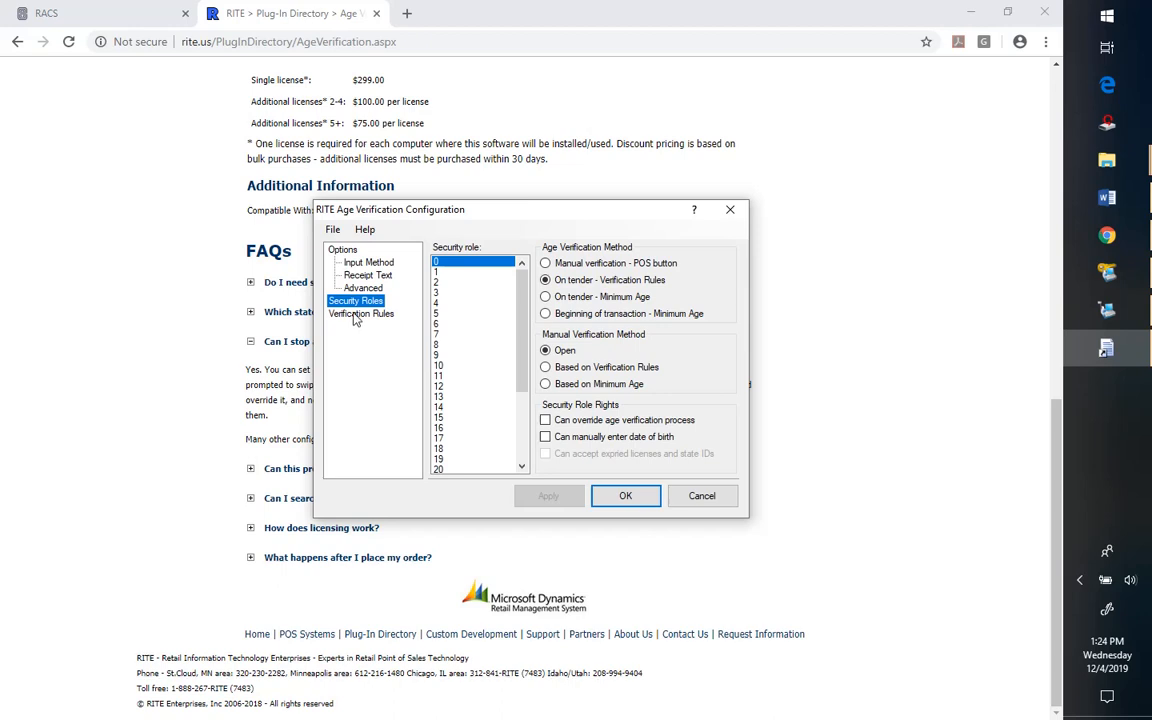
Return to the Verification Rules page with minimum age 18 and three JUUL rules
{"action": "left_click", "coordinate": [360, 312]}
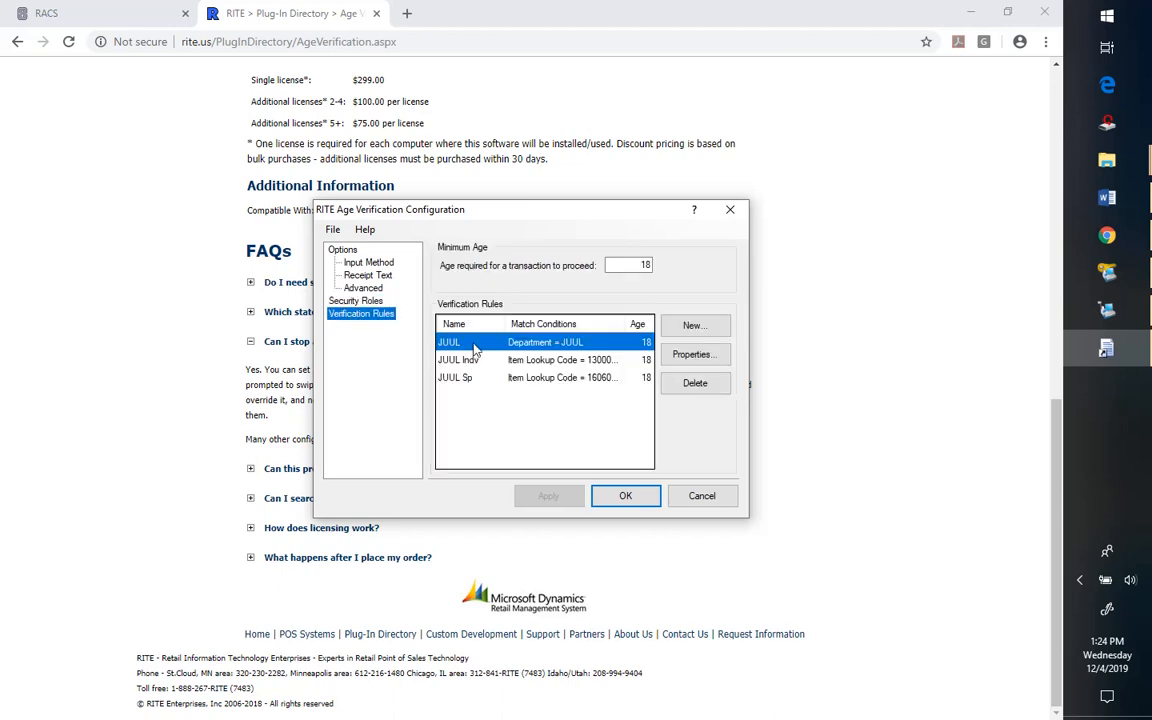
{"action": "mouse_move", "coordinate": [670, 296]}
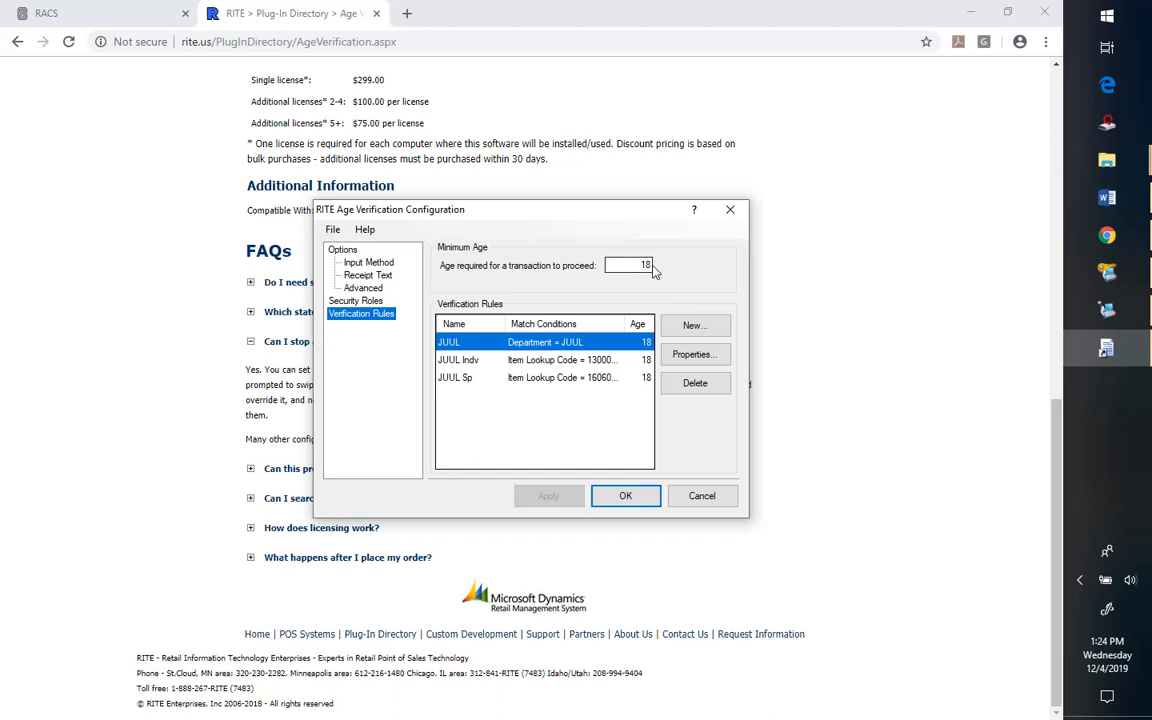
{"action": "mouse_move", "coordinate": [696, 354]}
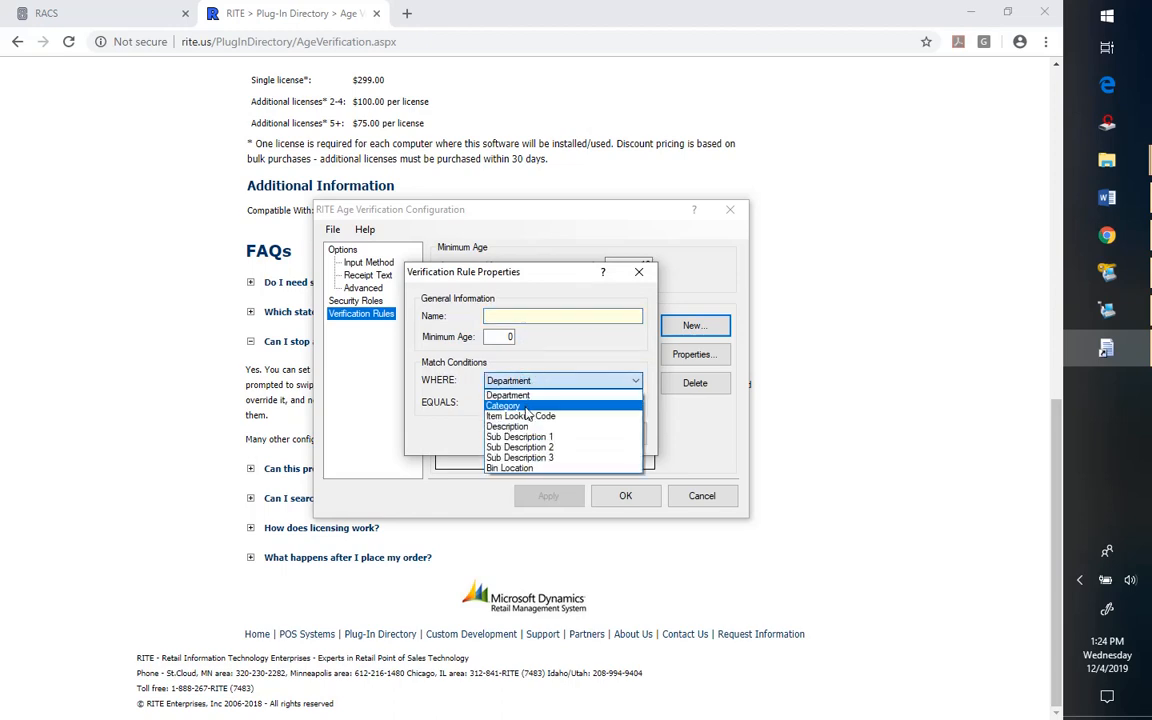
{"action": "mouse_move", "coordinate": [510, 468]}
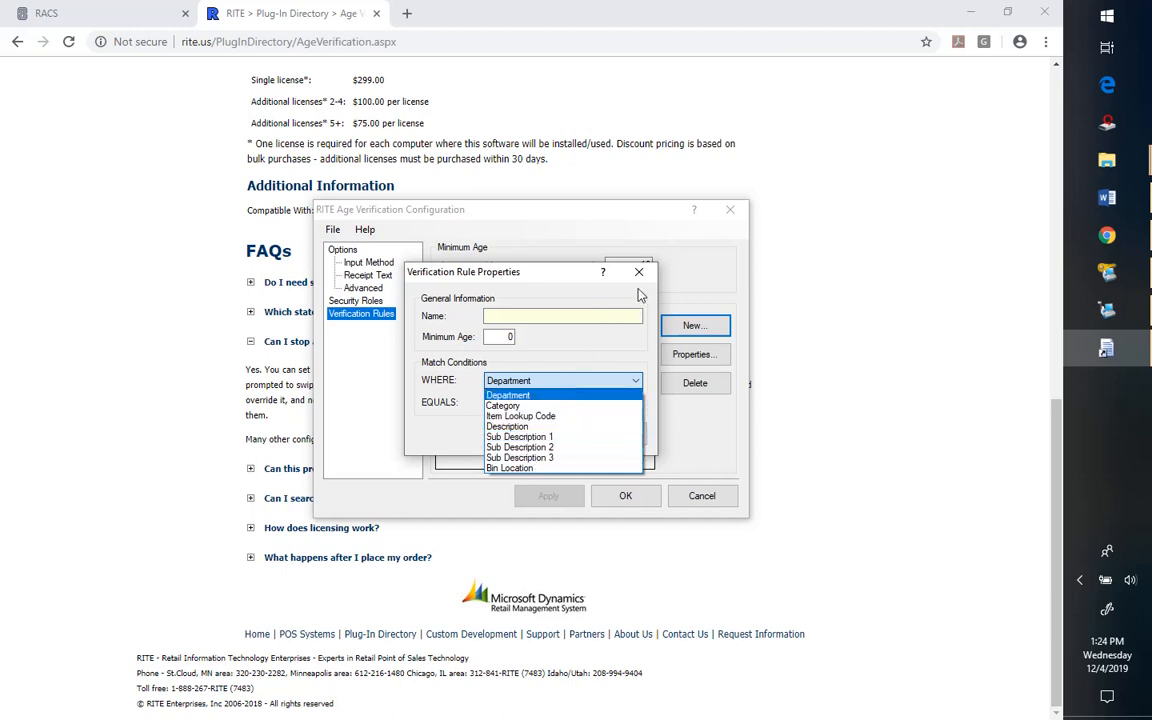
Start a new rule keeping Department as the match field, cancel it, then save and close the configuration
{"action": "left_click", "coordinate": [508, 394]}
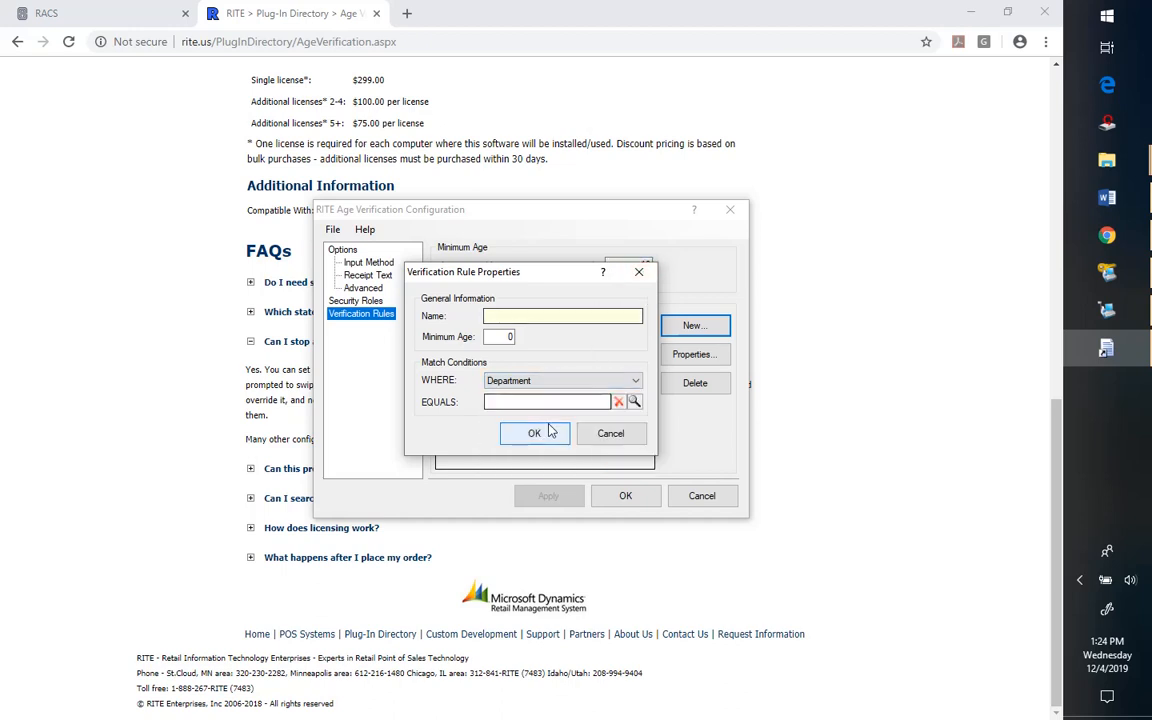
{"action": "mouse_move", "coordinate": [612, 432]}
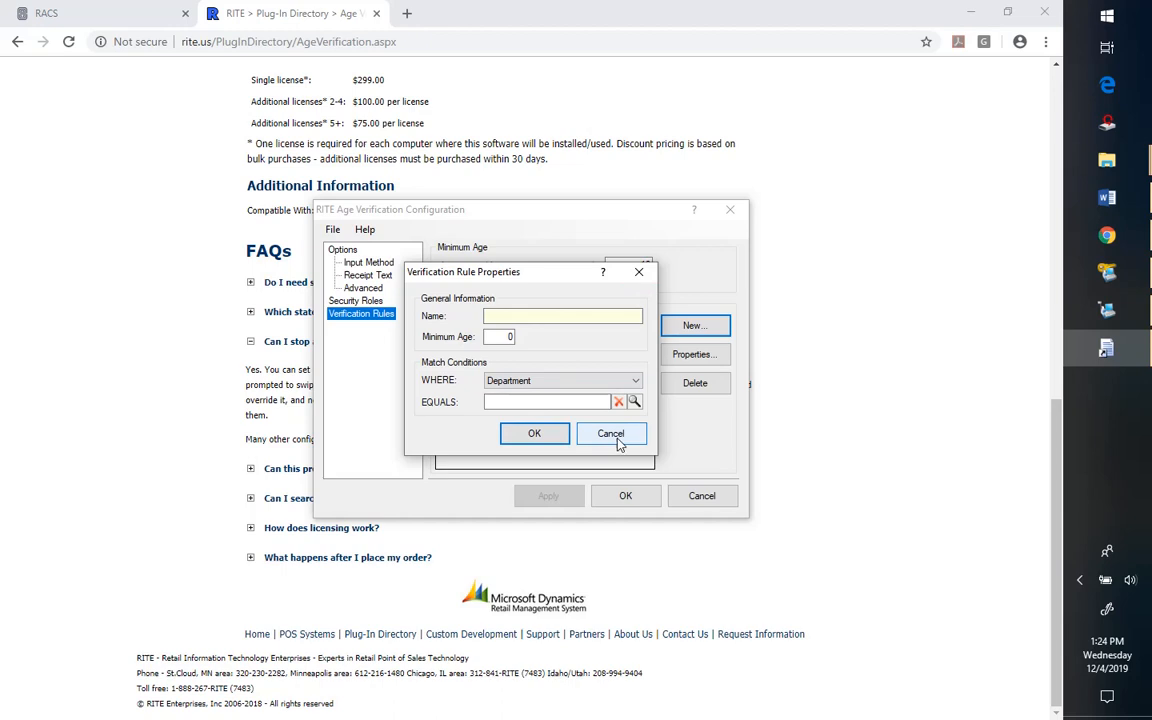
{"action": "left_click", "coordinate": [612, 432]}
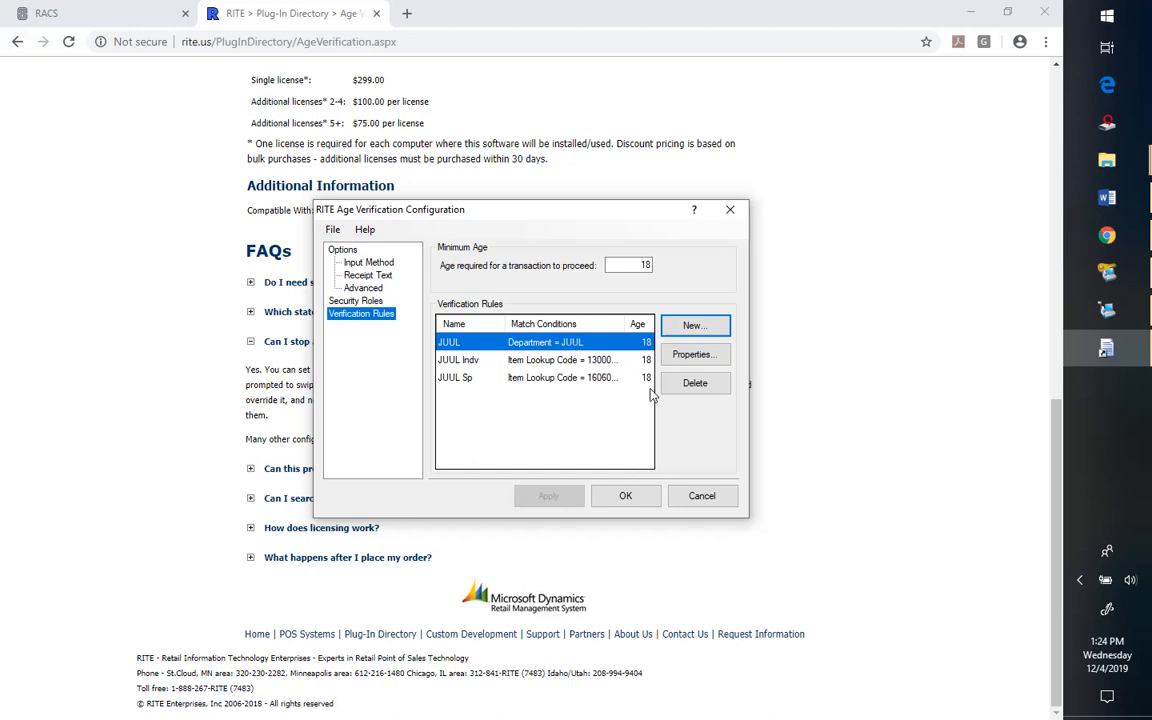
{"action": "mouse_move", "coordinate": [624, 496]}
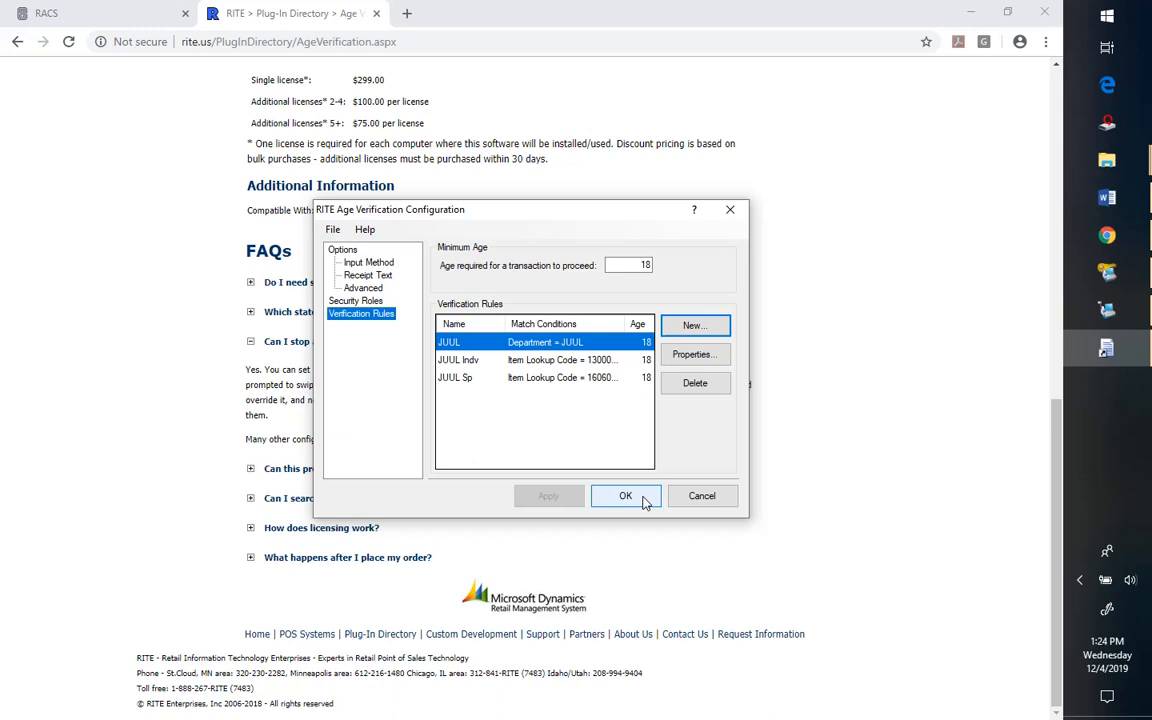
{"action": "left_click", "coordinate": [624, 496]}
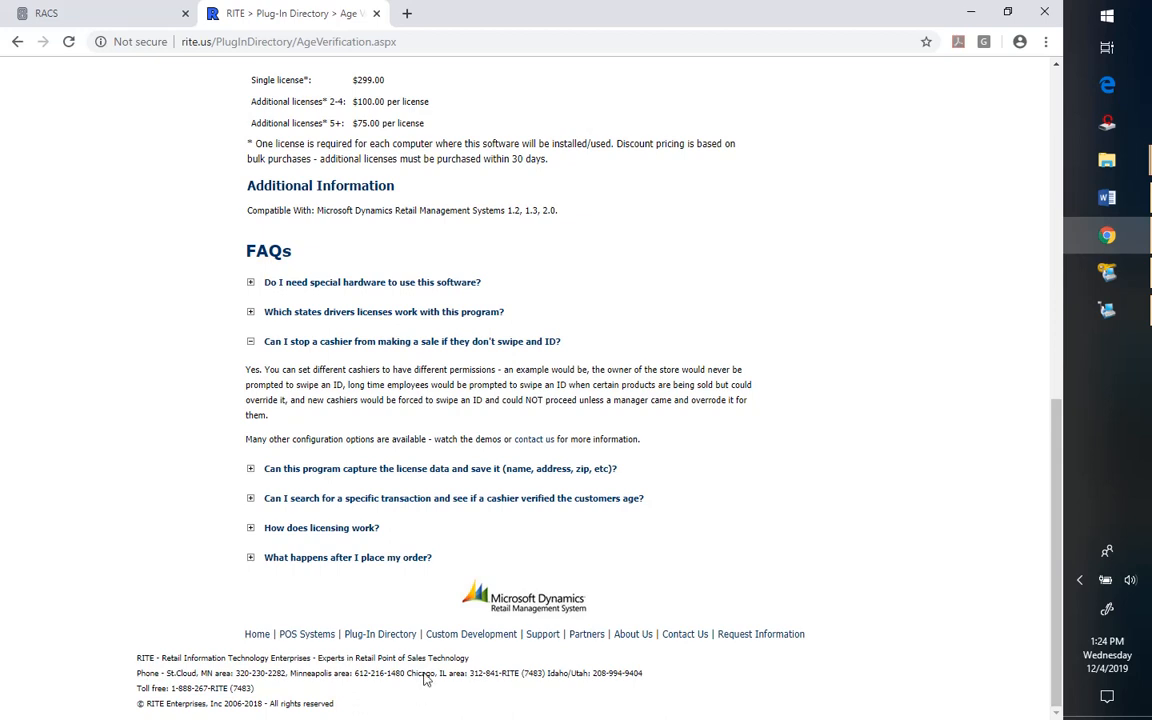
{"action": "mouse_move", "coordinate": [1080, 340]}
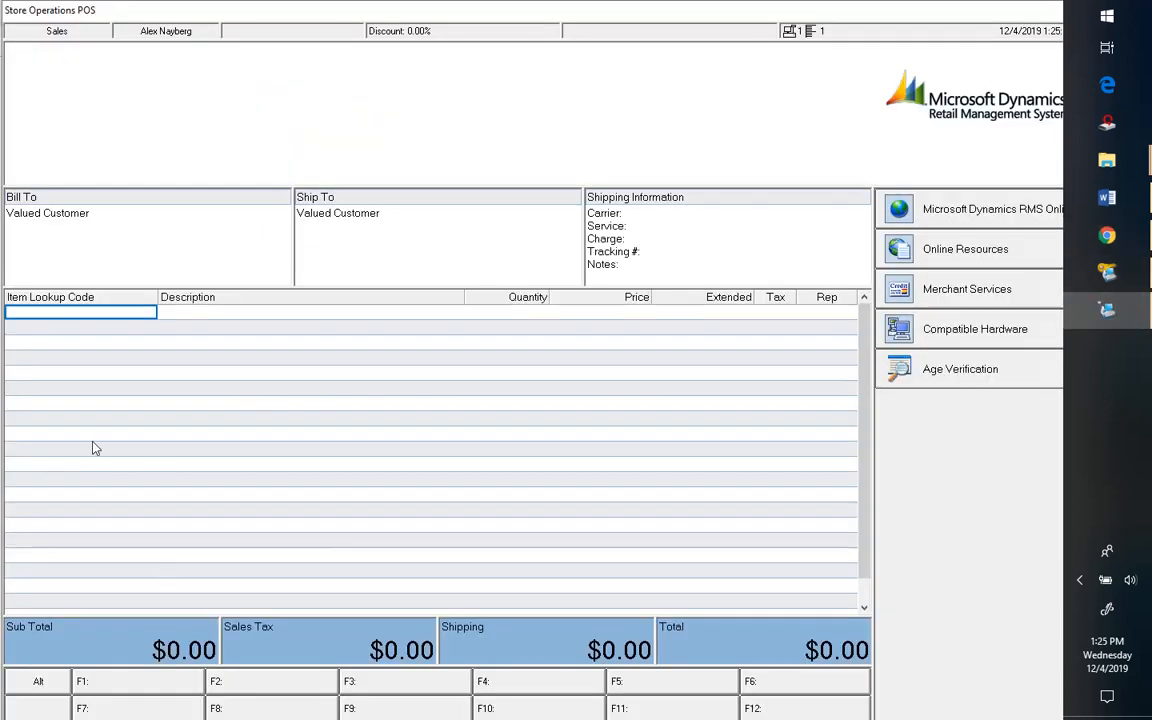
{"action": "mouse_move", "coordinate": [232, 688]}
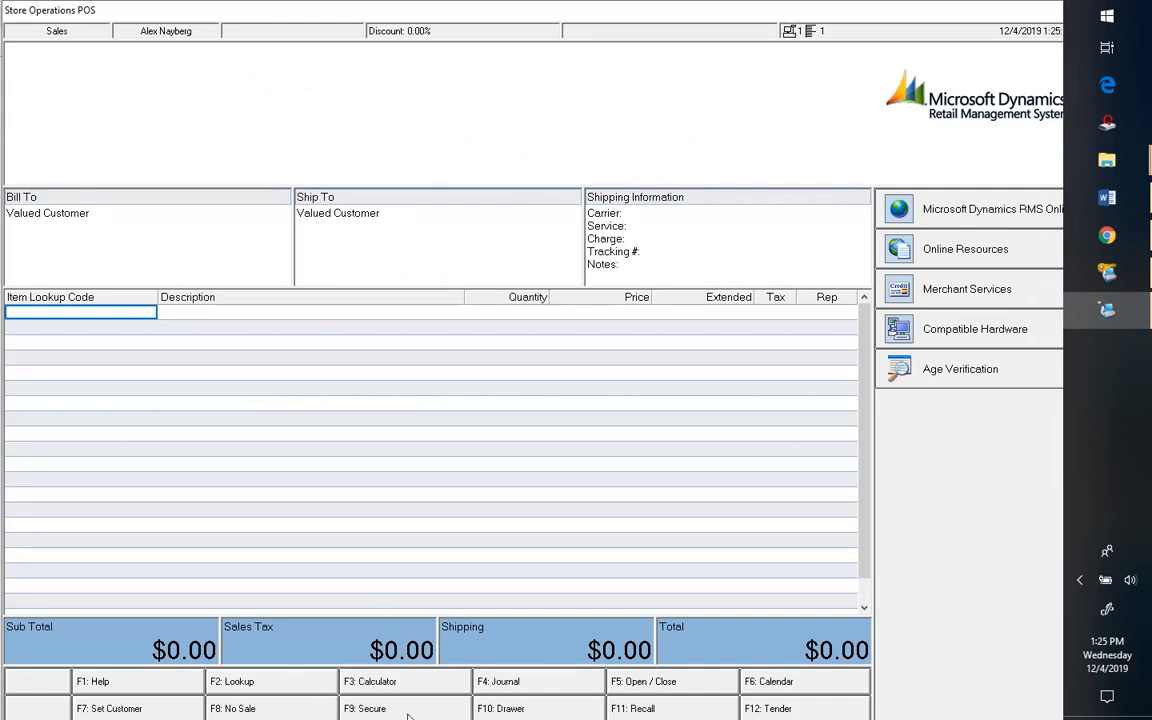
{"action": "left_click", "coordinate": [108, 708]}
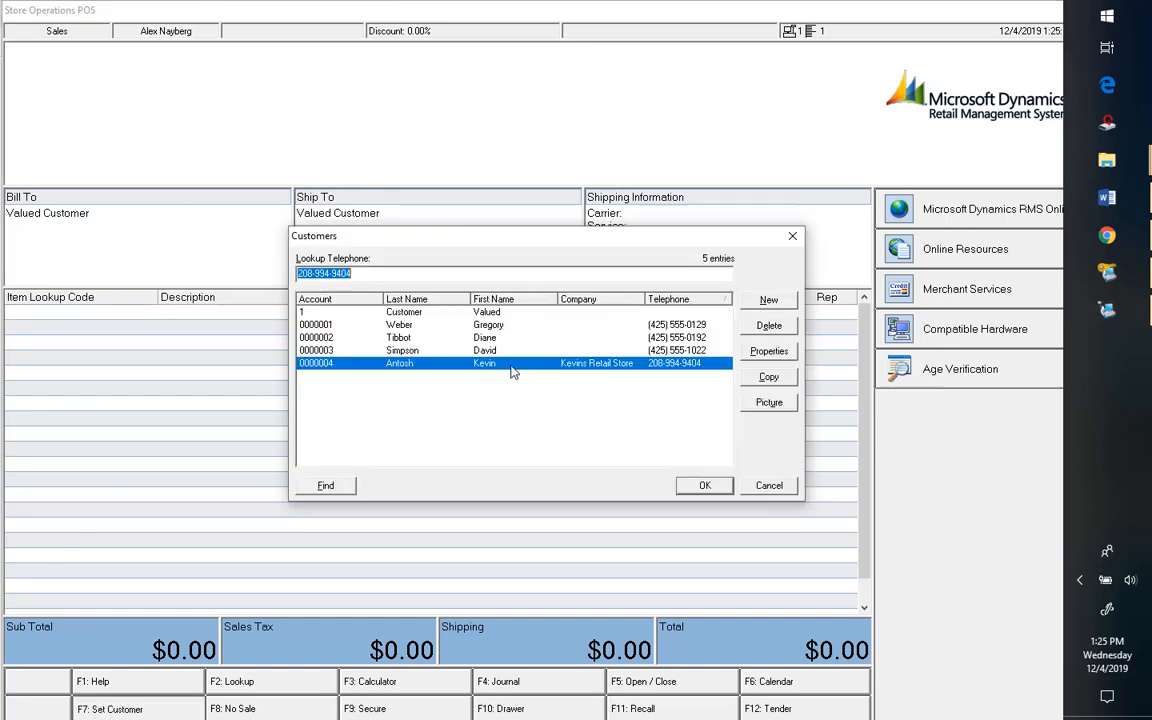
{"action": "left_click", "coordinate": [704, 486]}
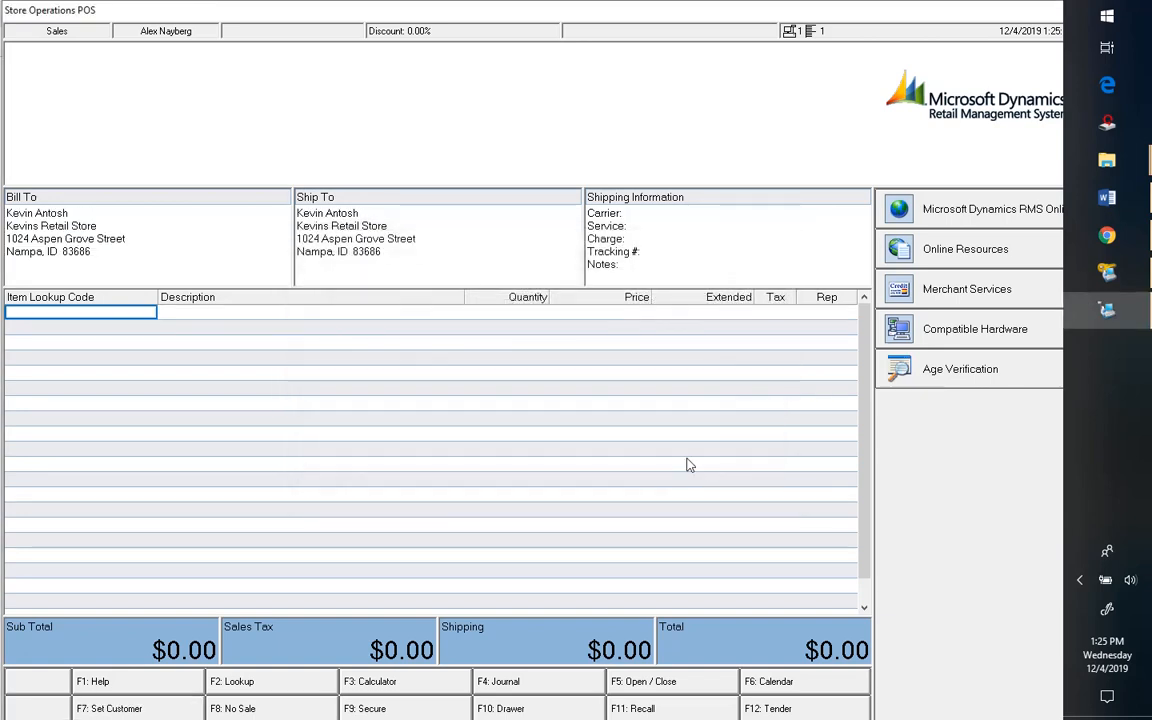
{"action": "mouse_move", "coordinate": [404, 684]}
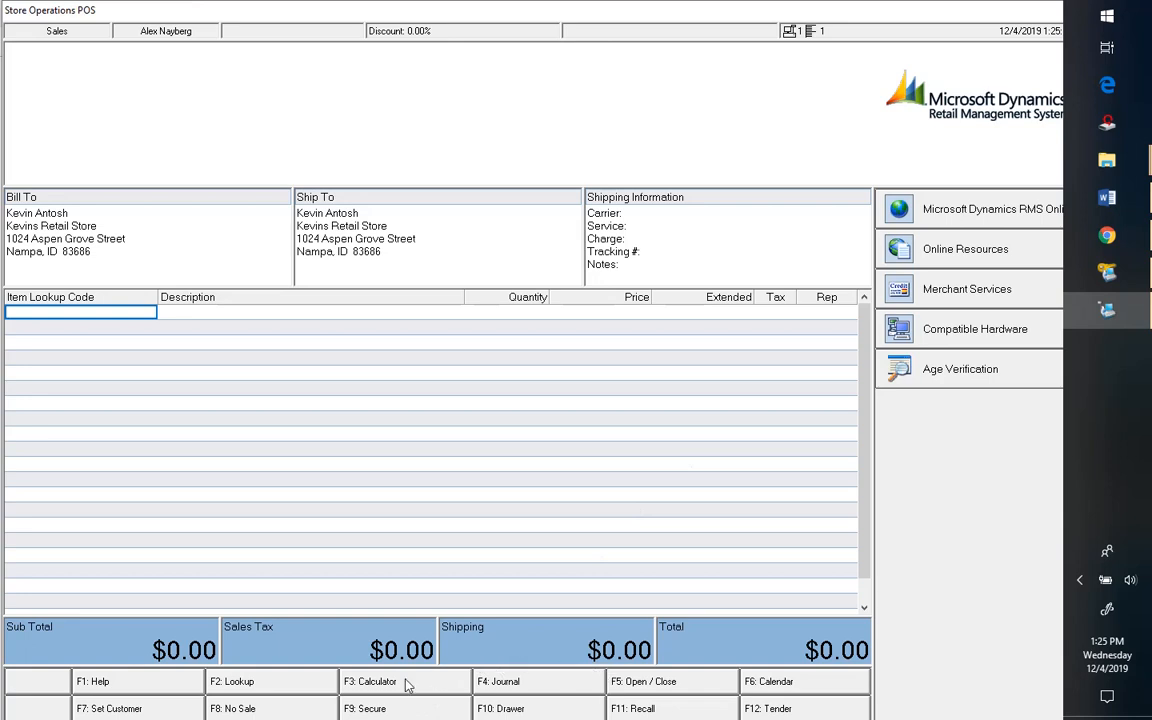
{"action": "mouse_move", "coordinate": [130, 708]}
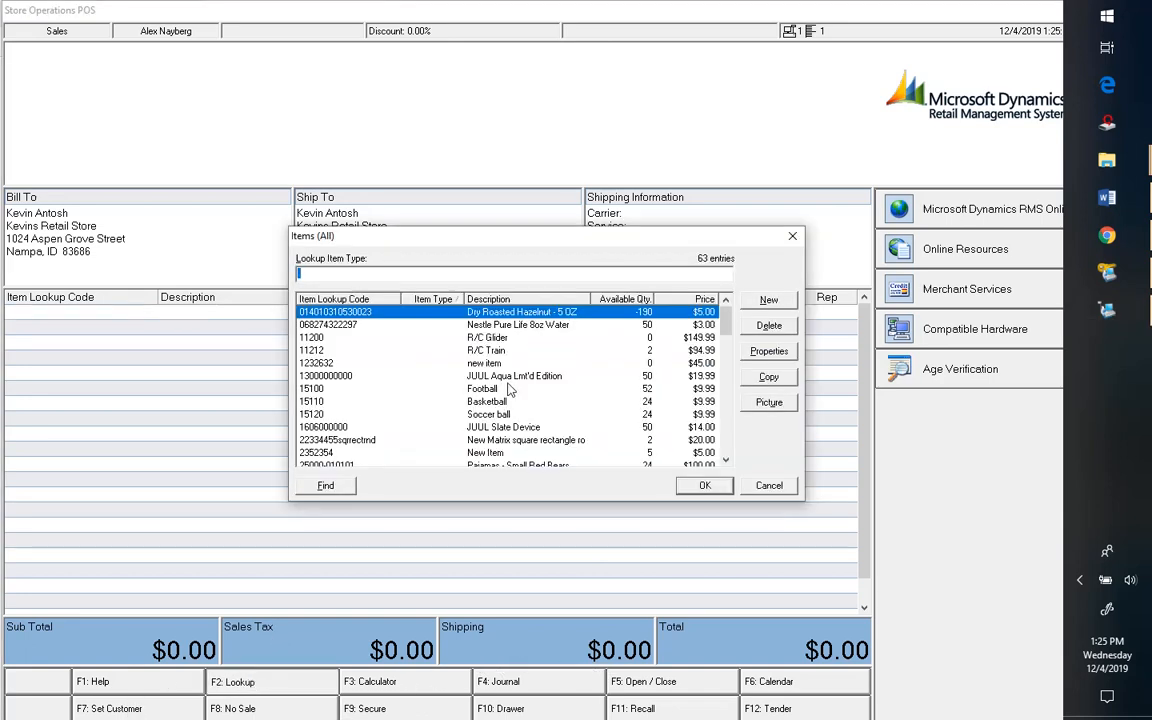
Add the JUUL Aqua limited edition item, bringing the sale to $19.99
{"action": "left_click", "coordinate": [514, 376]}
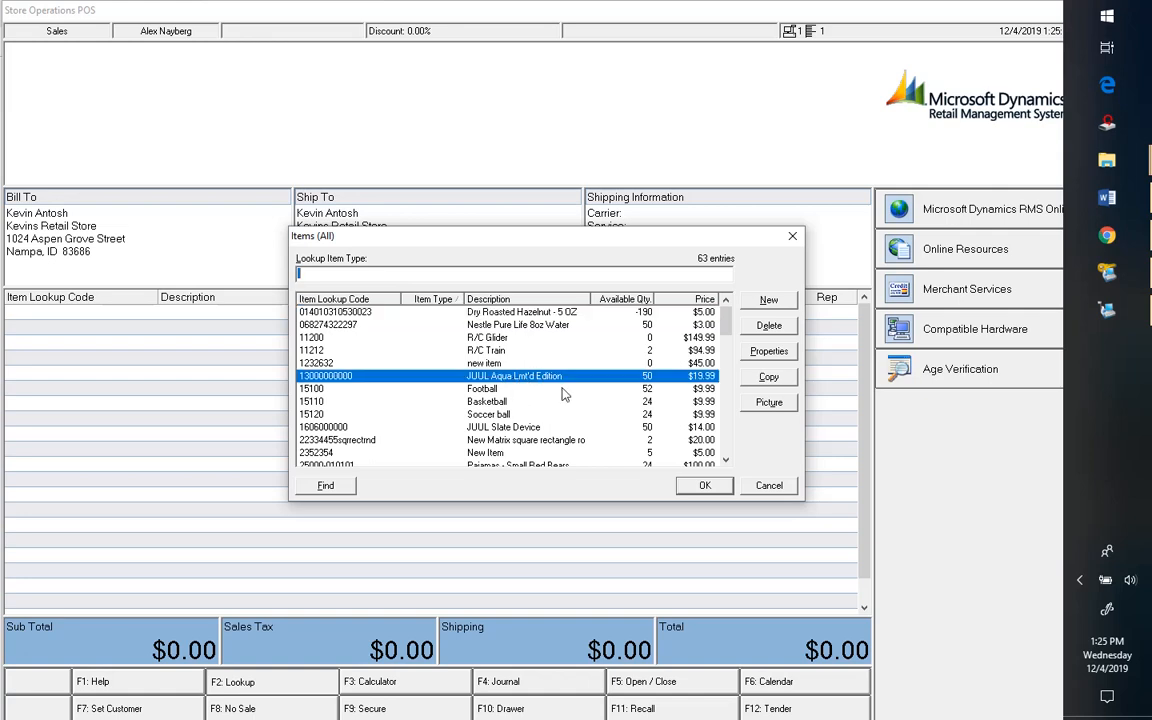
{"action": "left_click", "coordinate": [704, 486]}
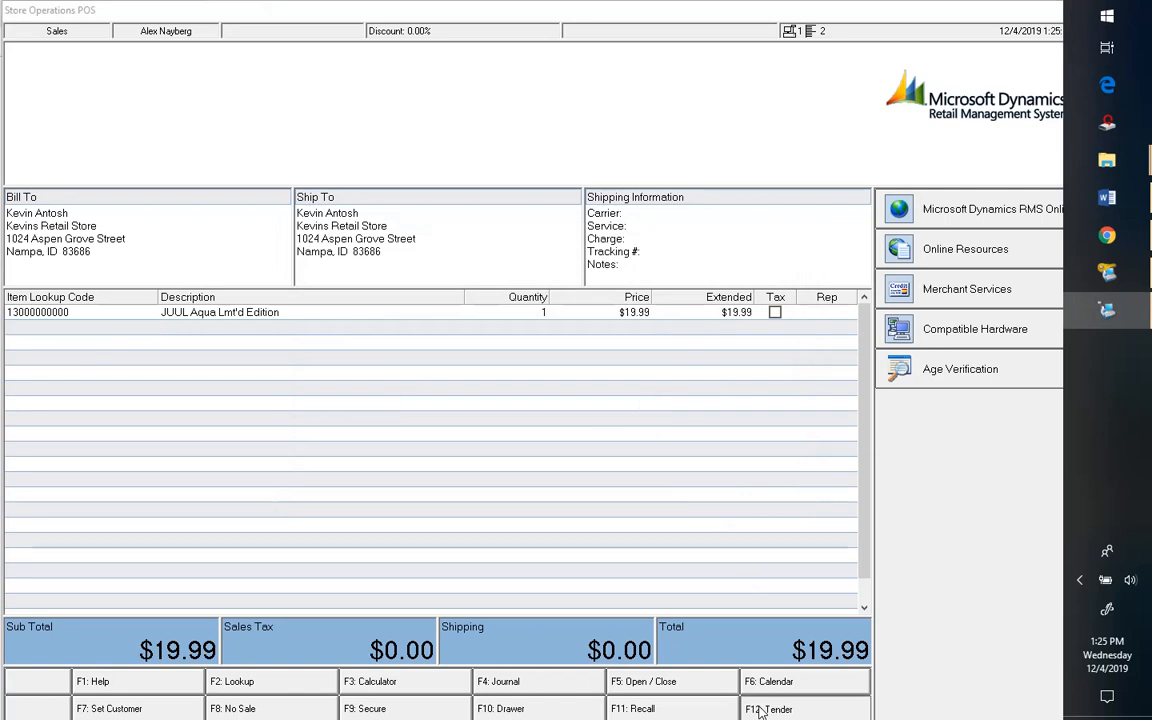
Go to tender, triggering the age verification prompt for the JUUL sale
{"action": "left_click", "coordinate": [960, 368]}
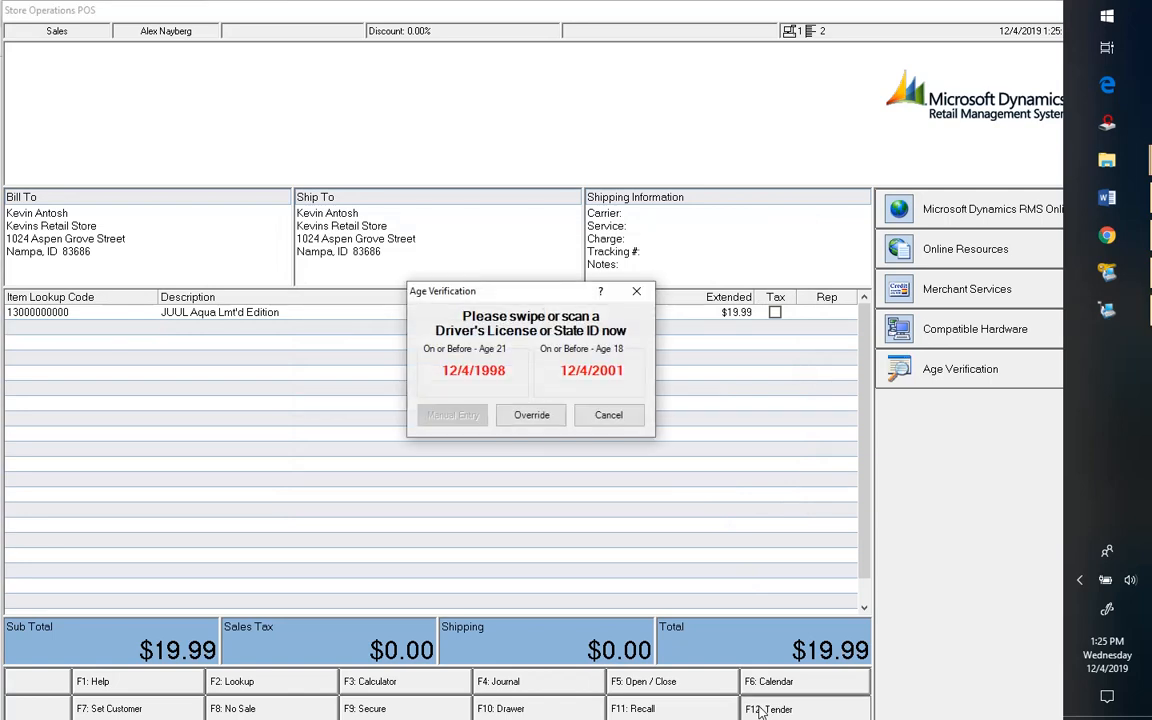
{"action": "mouse_move", "coordinate": [690, 650]}
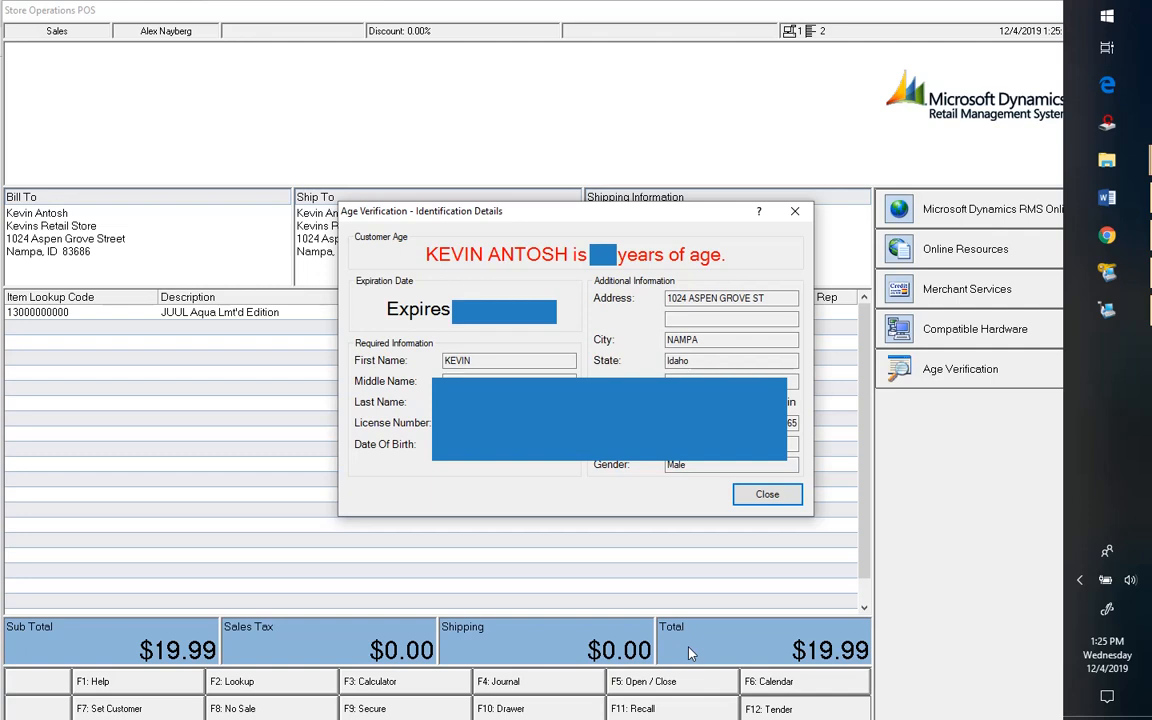
{"action": "mouse_move", "coordinate": [604, 644]}
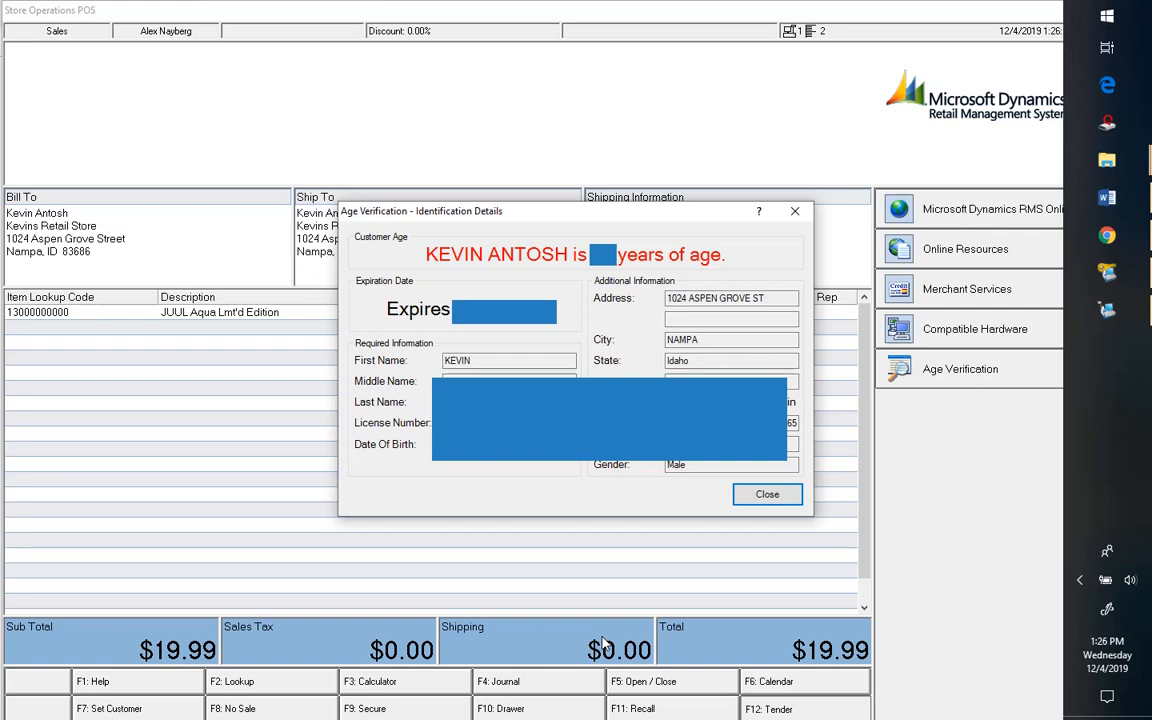
{"action": "mouse_move", "coordinate": [968, 654]}
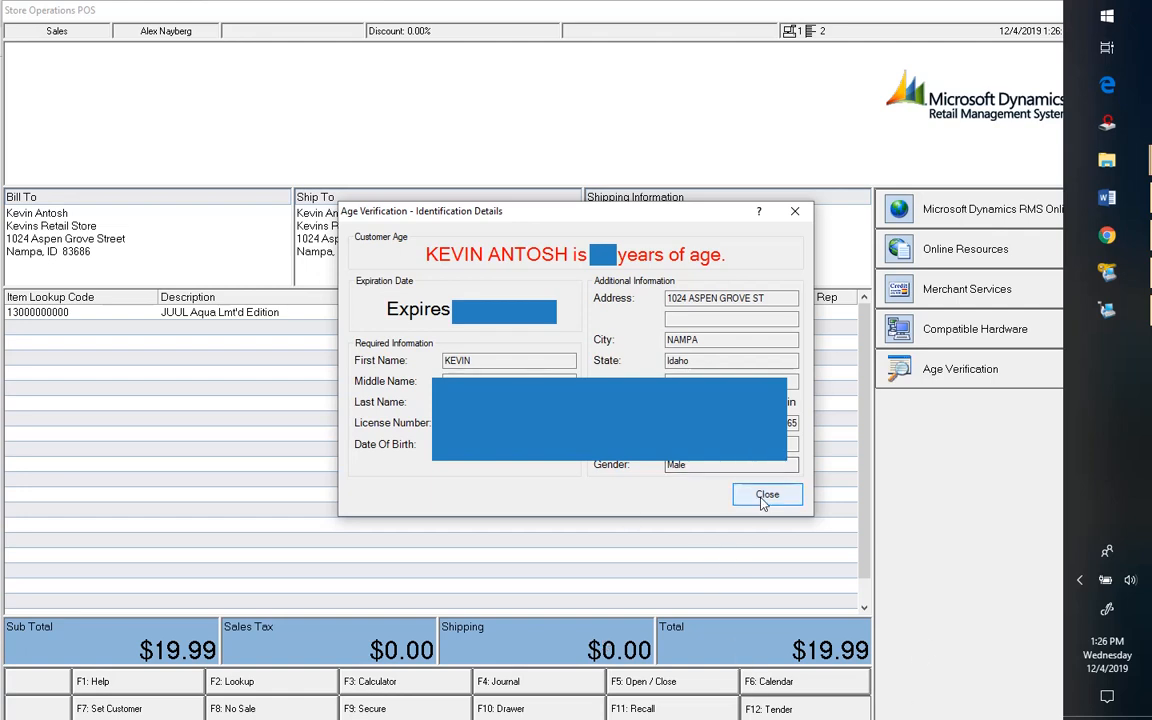
Close the scanned ID details and cancel the Tender dialog, returning to the $19.99 sale
{"action": "left_click", "coordinate": [768, 494]}
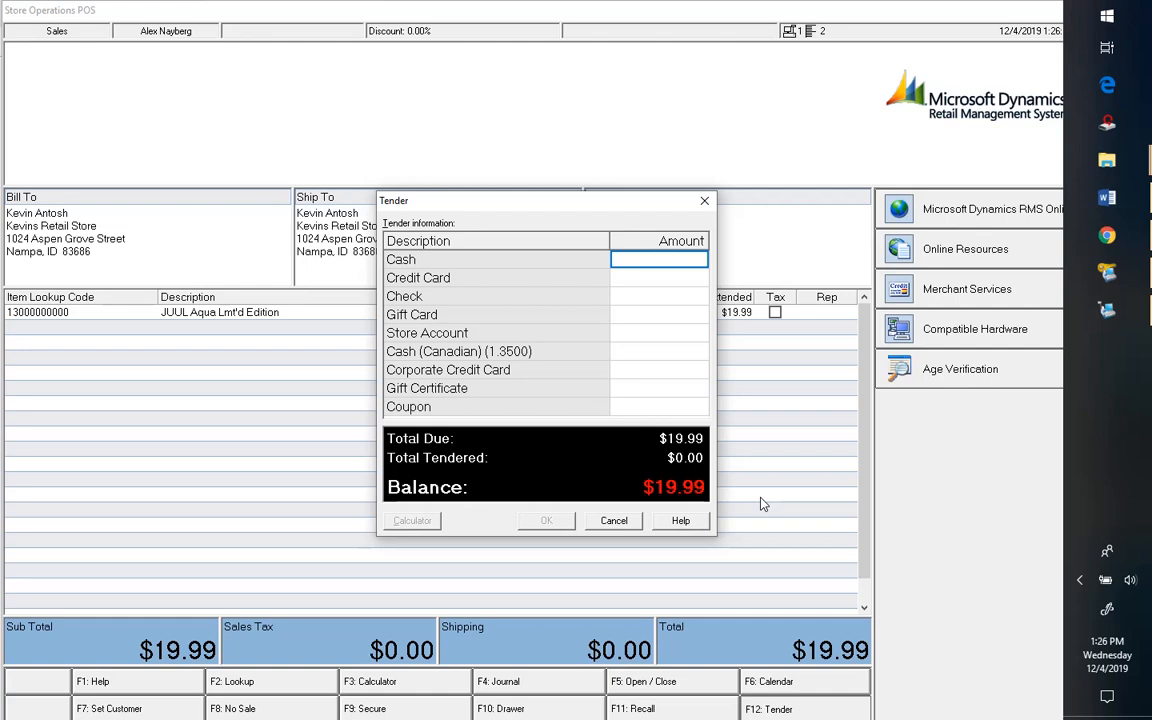
{"action": "left_click", "coordinate": [612, 520]}
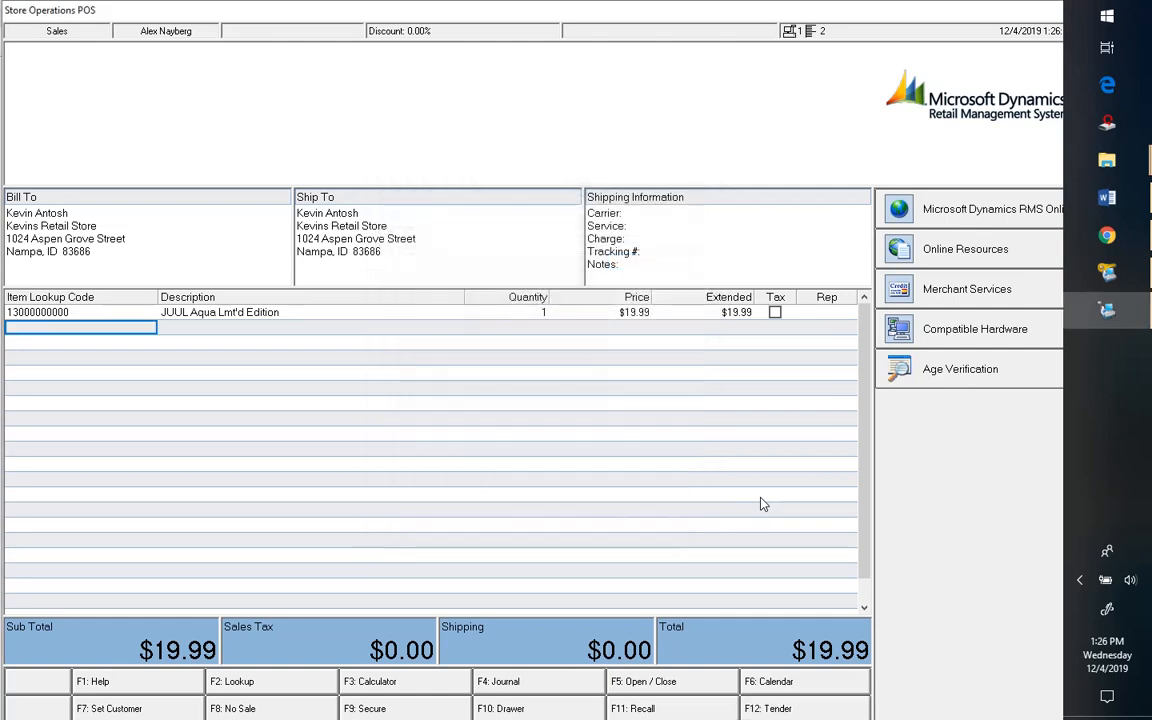
{"action": "mouse_move", "coordinate": [756, 510]}
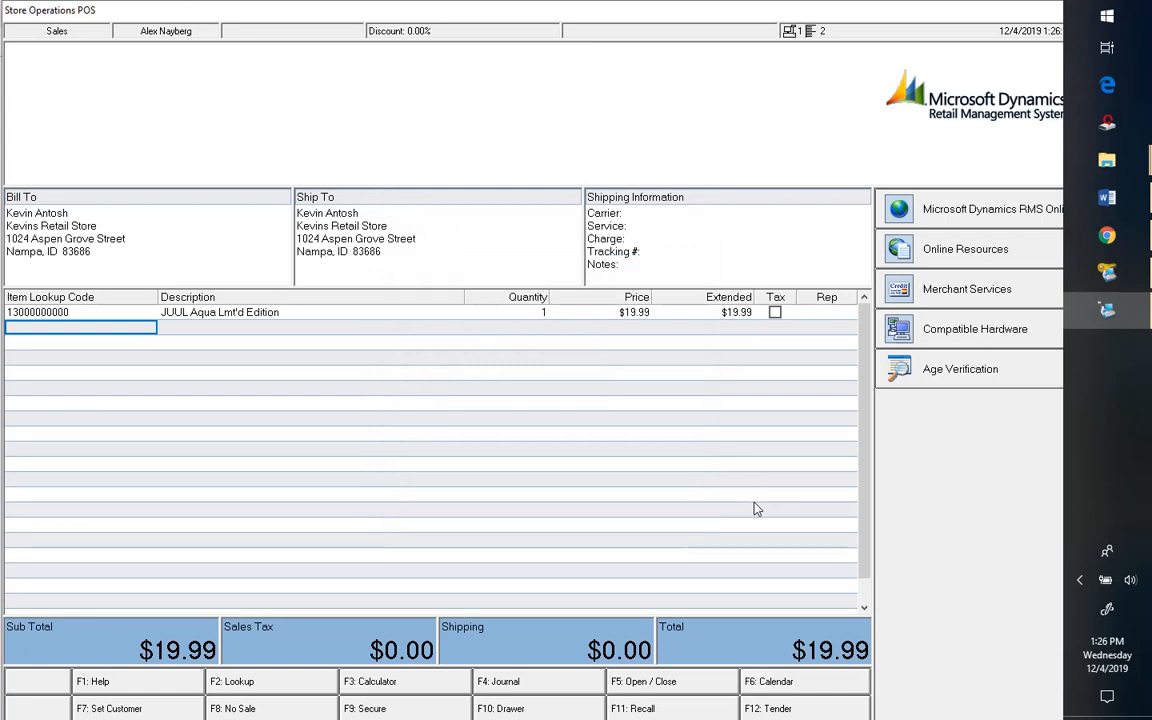